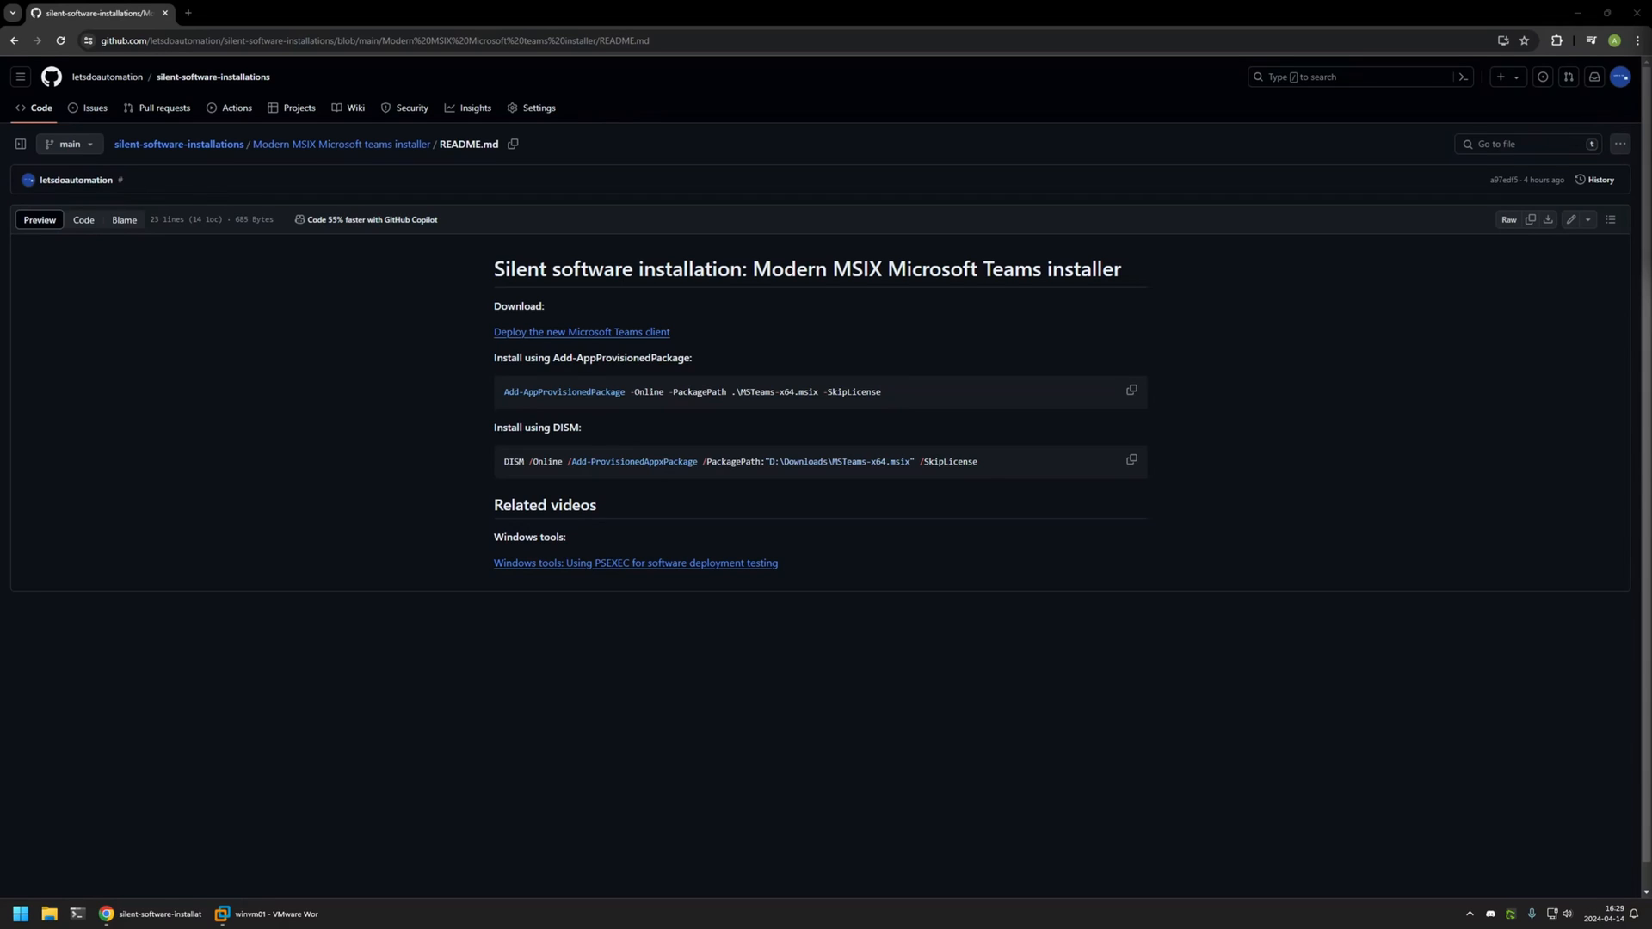
mouse_move(828, 578)
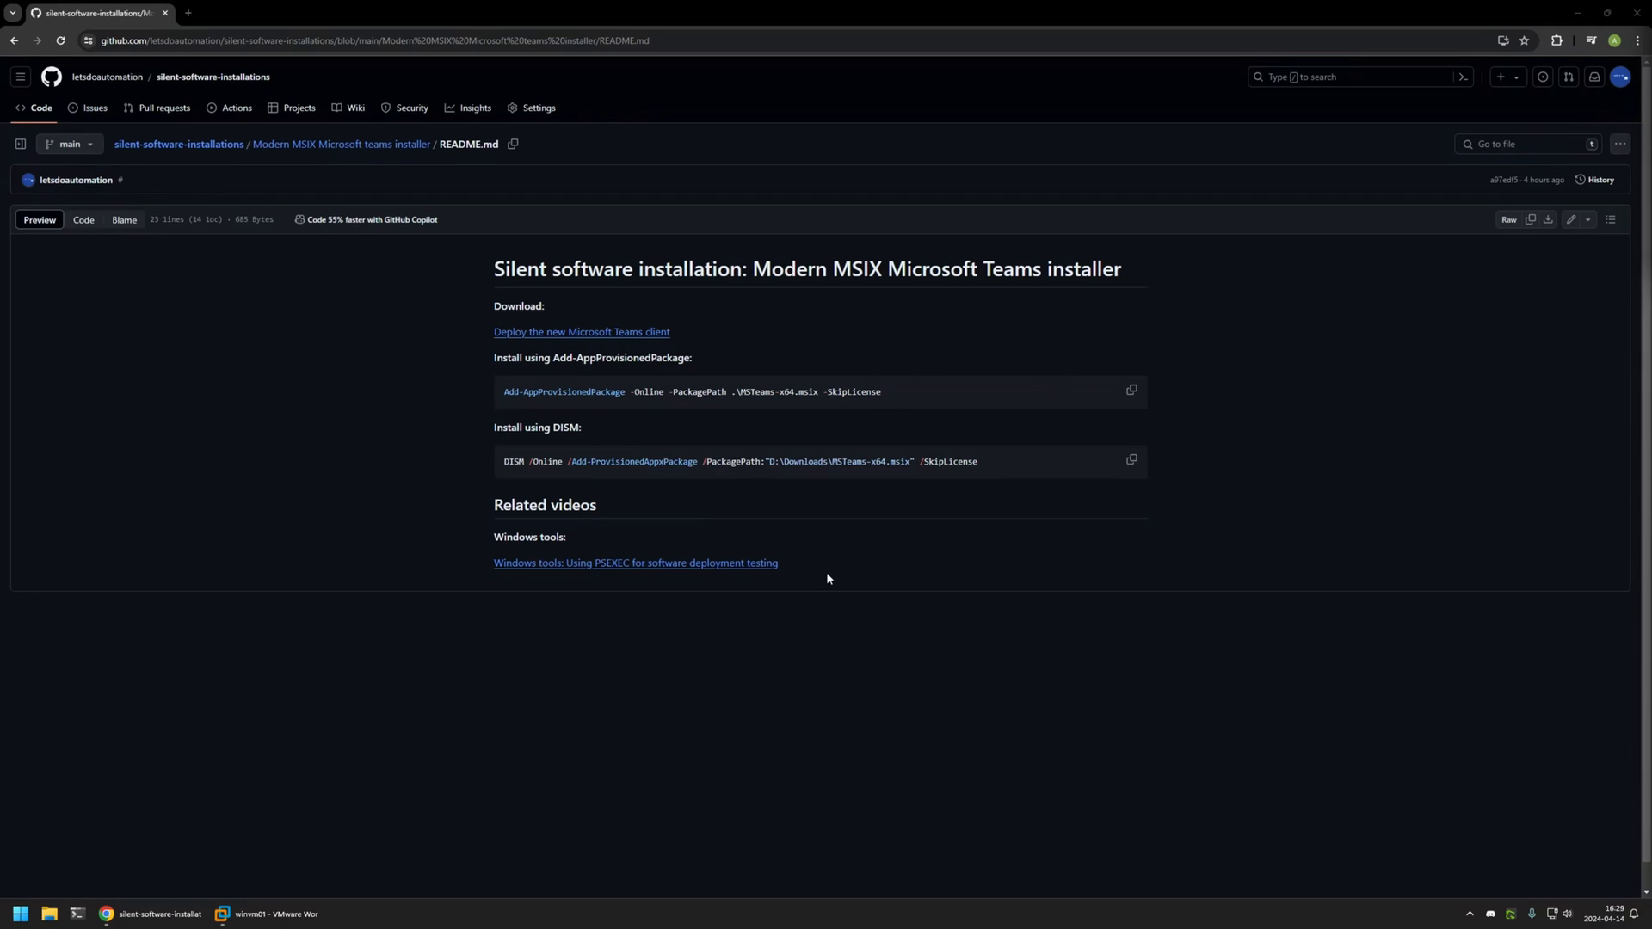
- Reach the 'Deploy the new Microsoft Teams client' guide and download the x64 MSIX under Option 1
left_click_drag(494, 504, 778, 563)
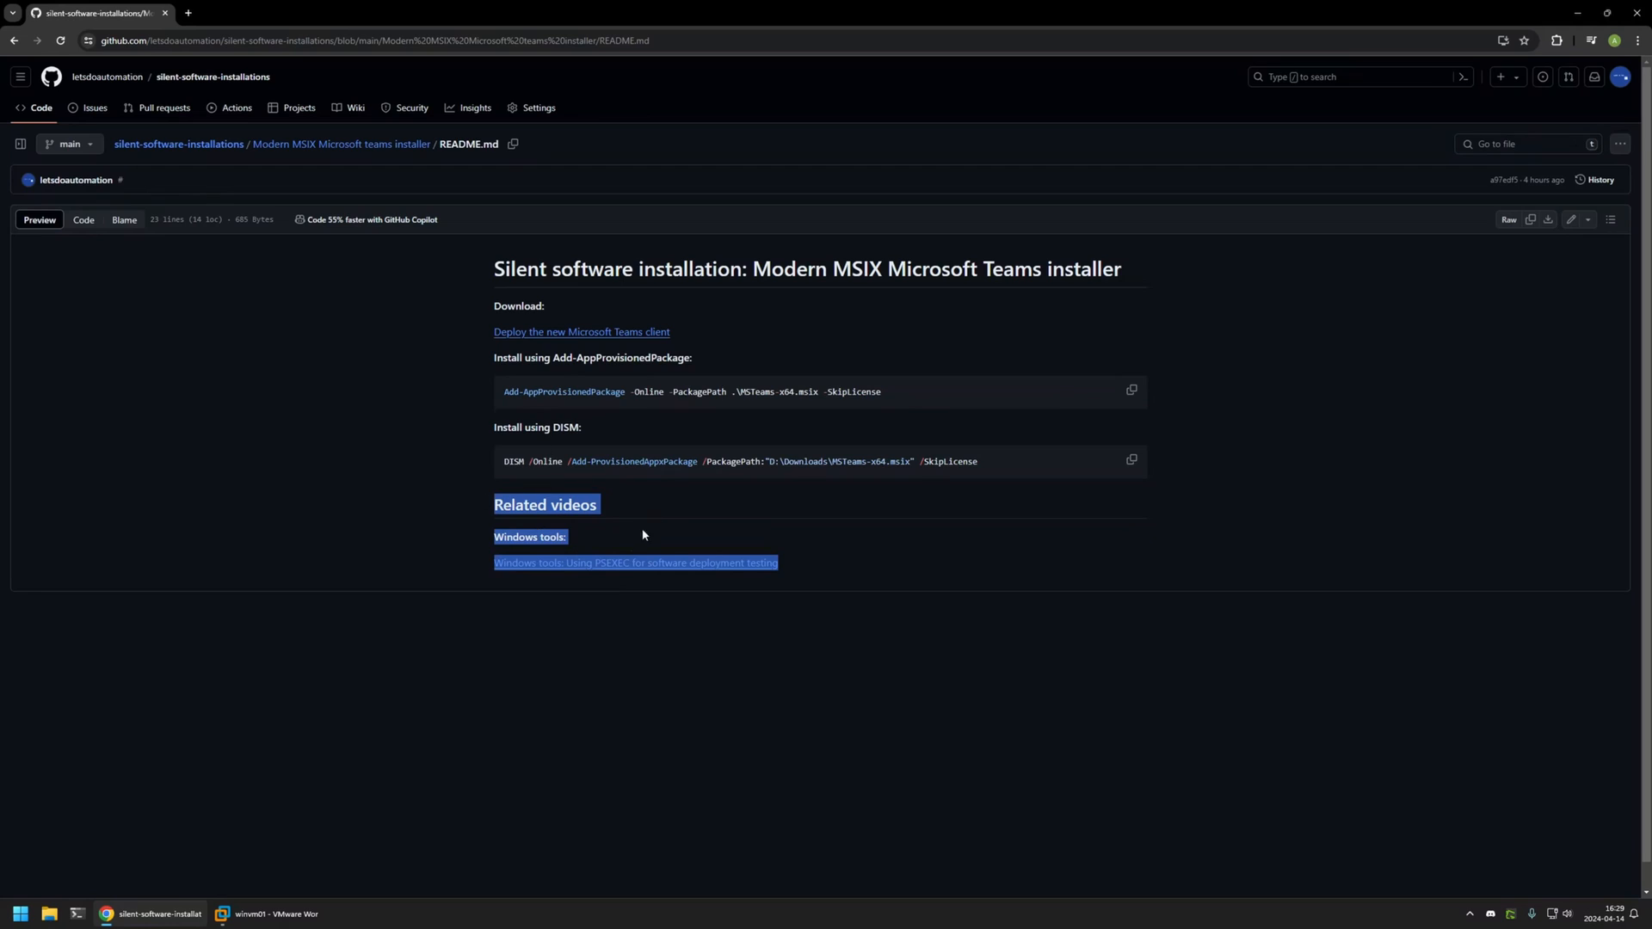
left_click(695, 361)
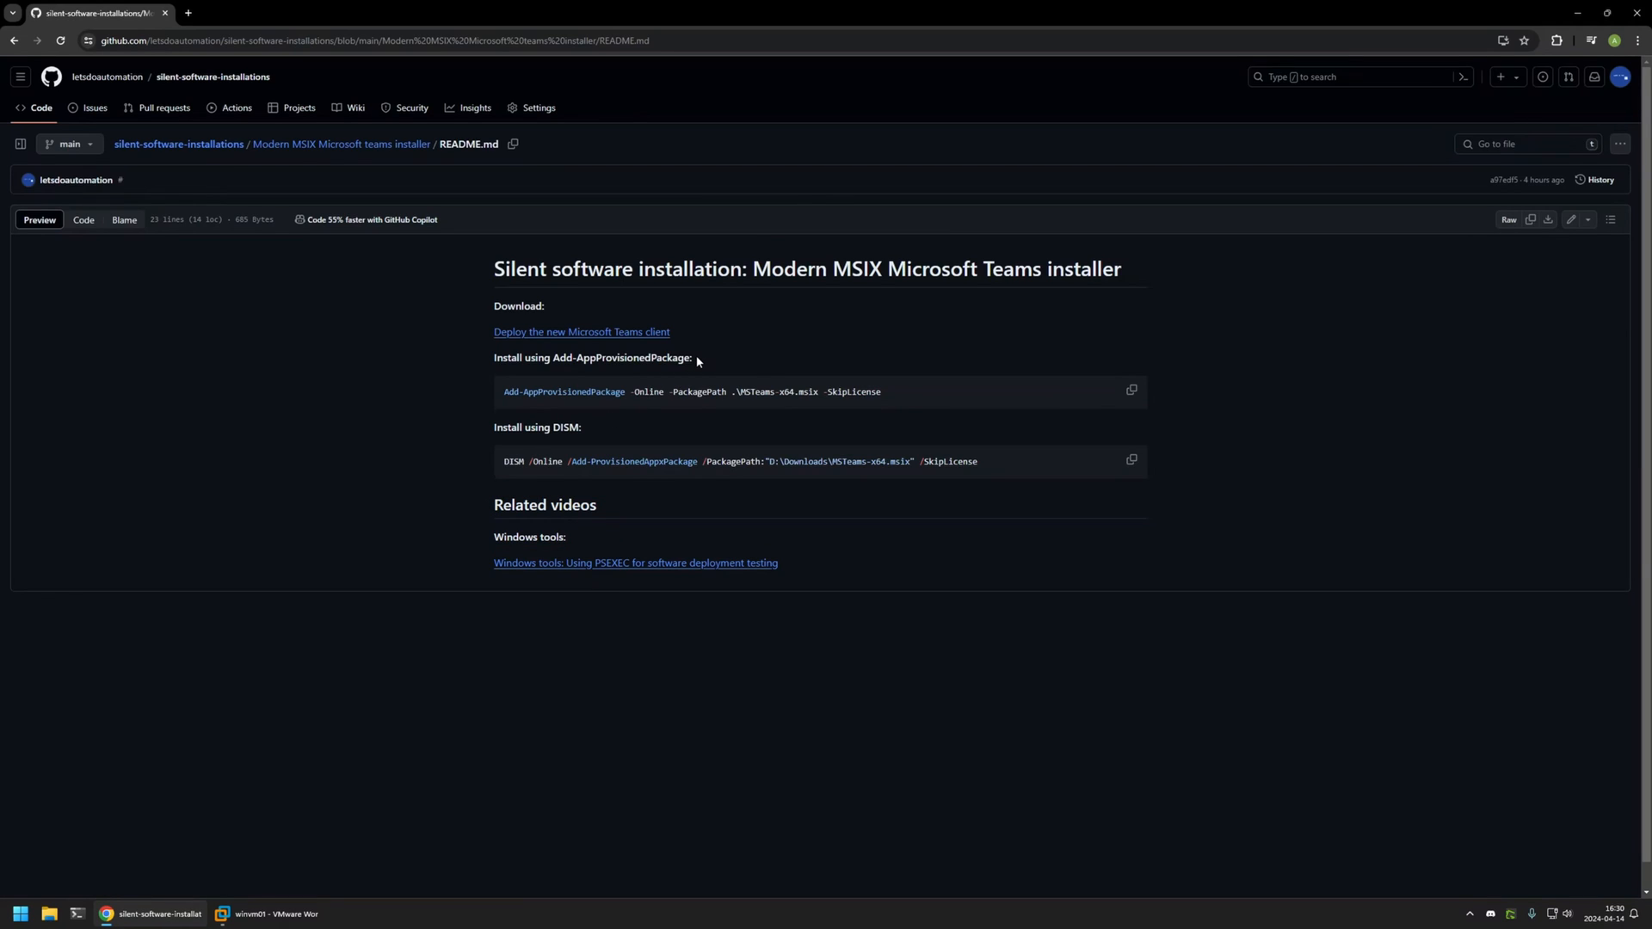
mouse_move(616, 335)
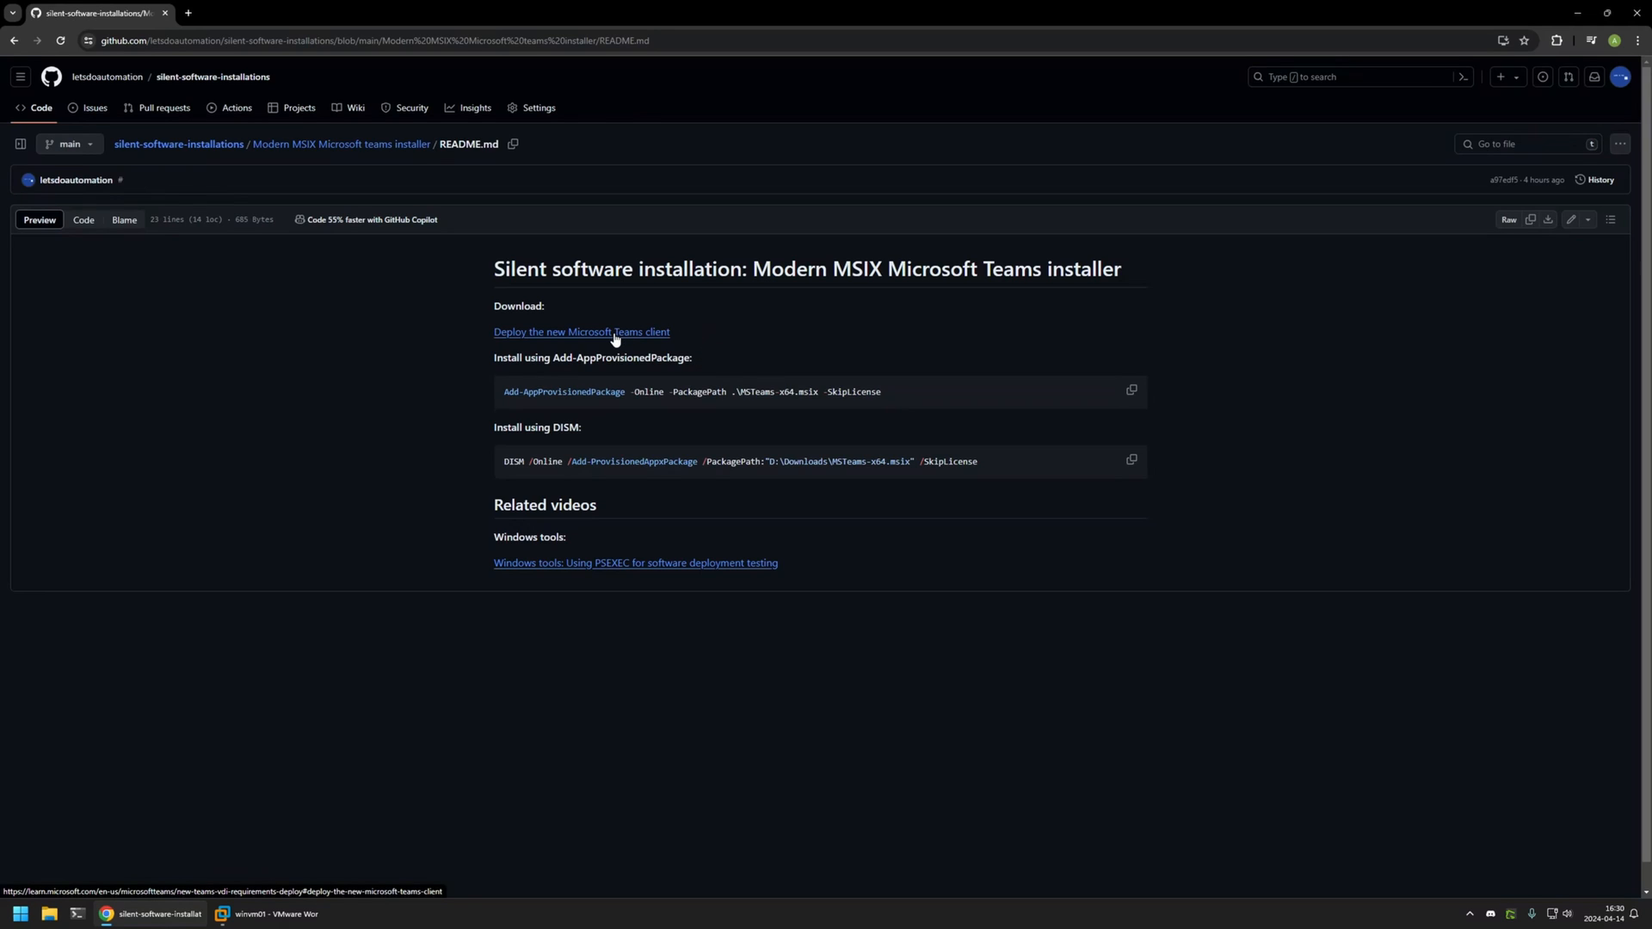
left_click(580, 332)
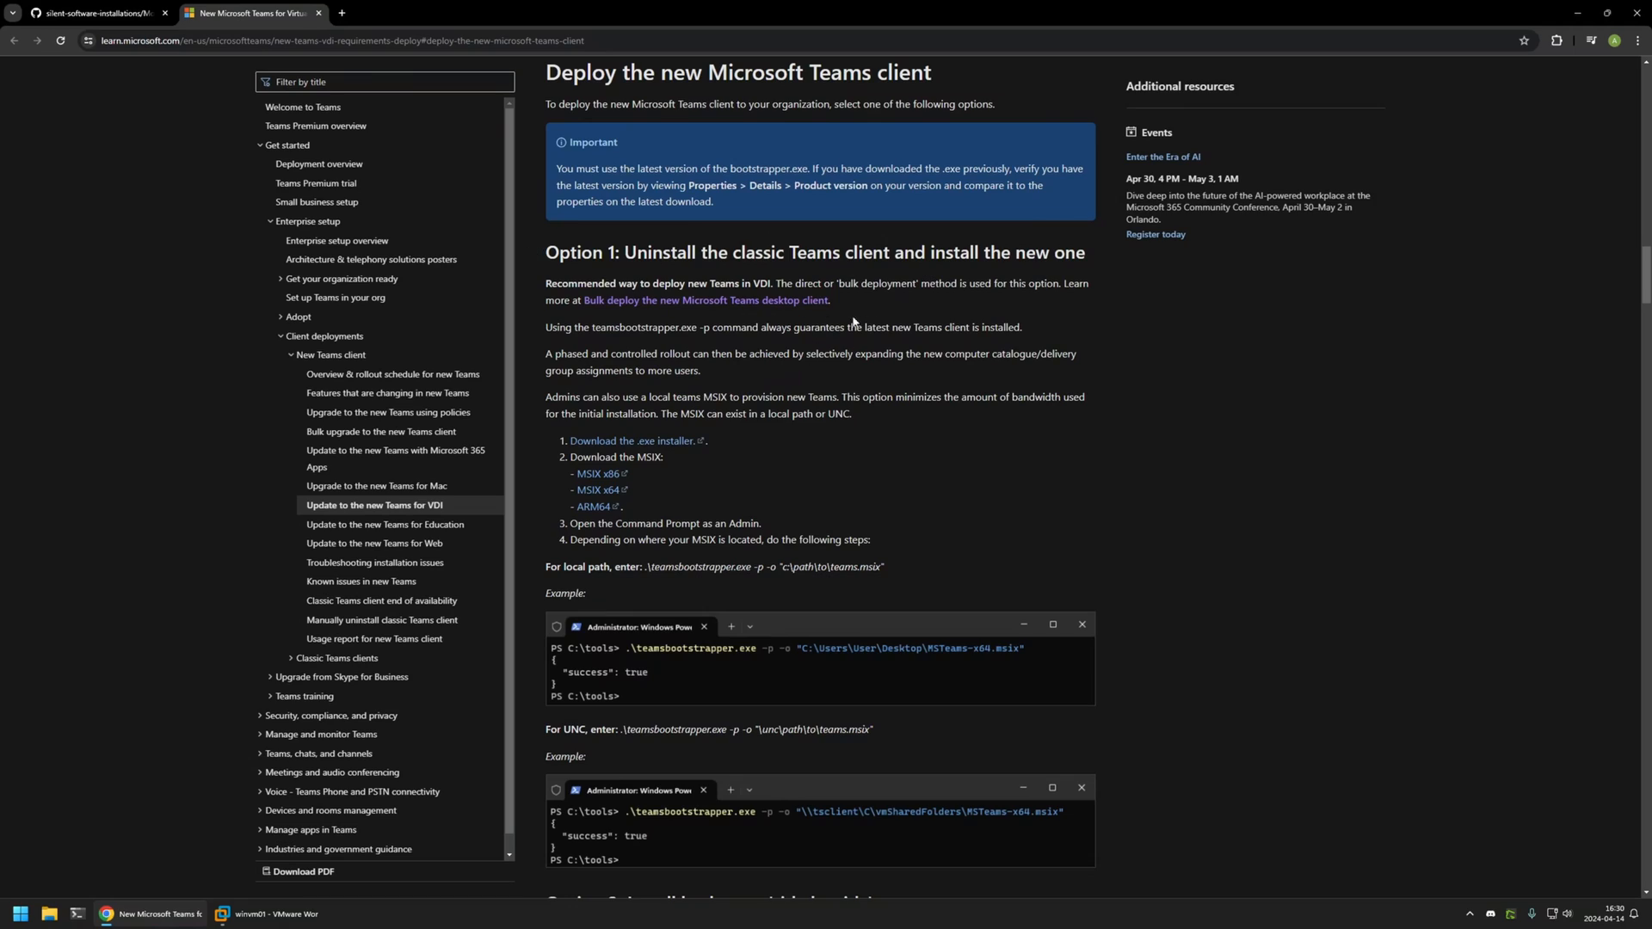
mouse_move(807, 396)
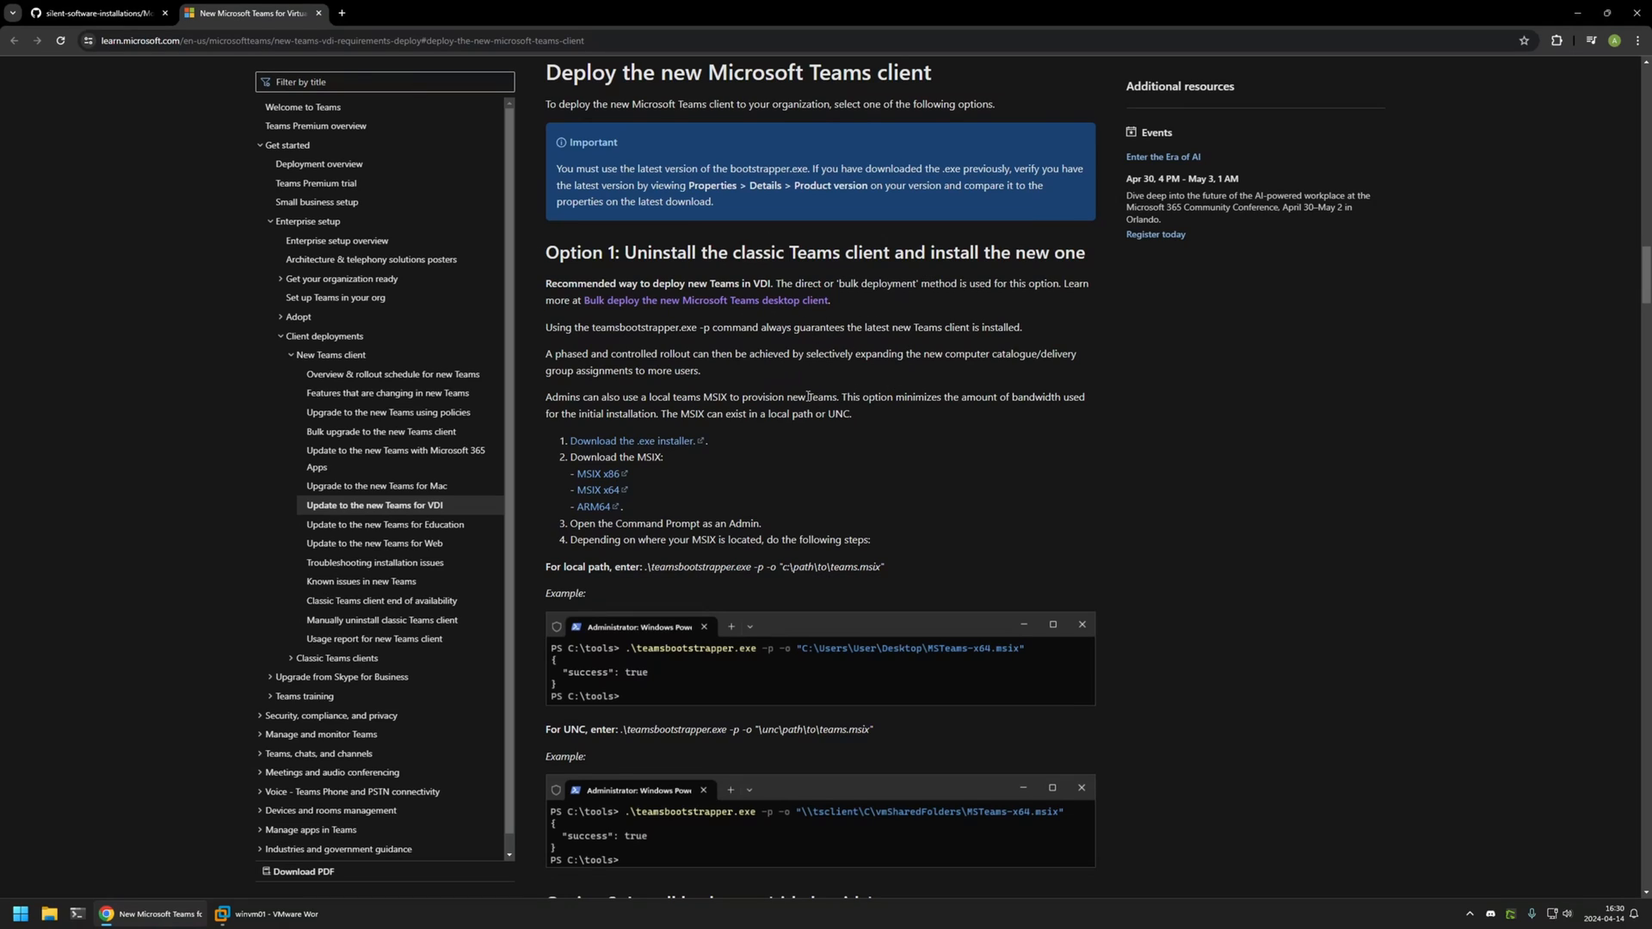
mouse_move(597, 491)
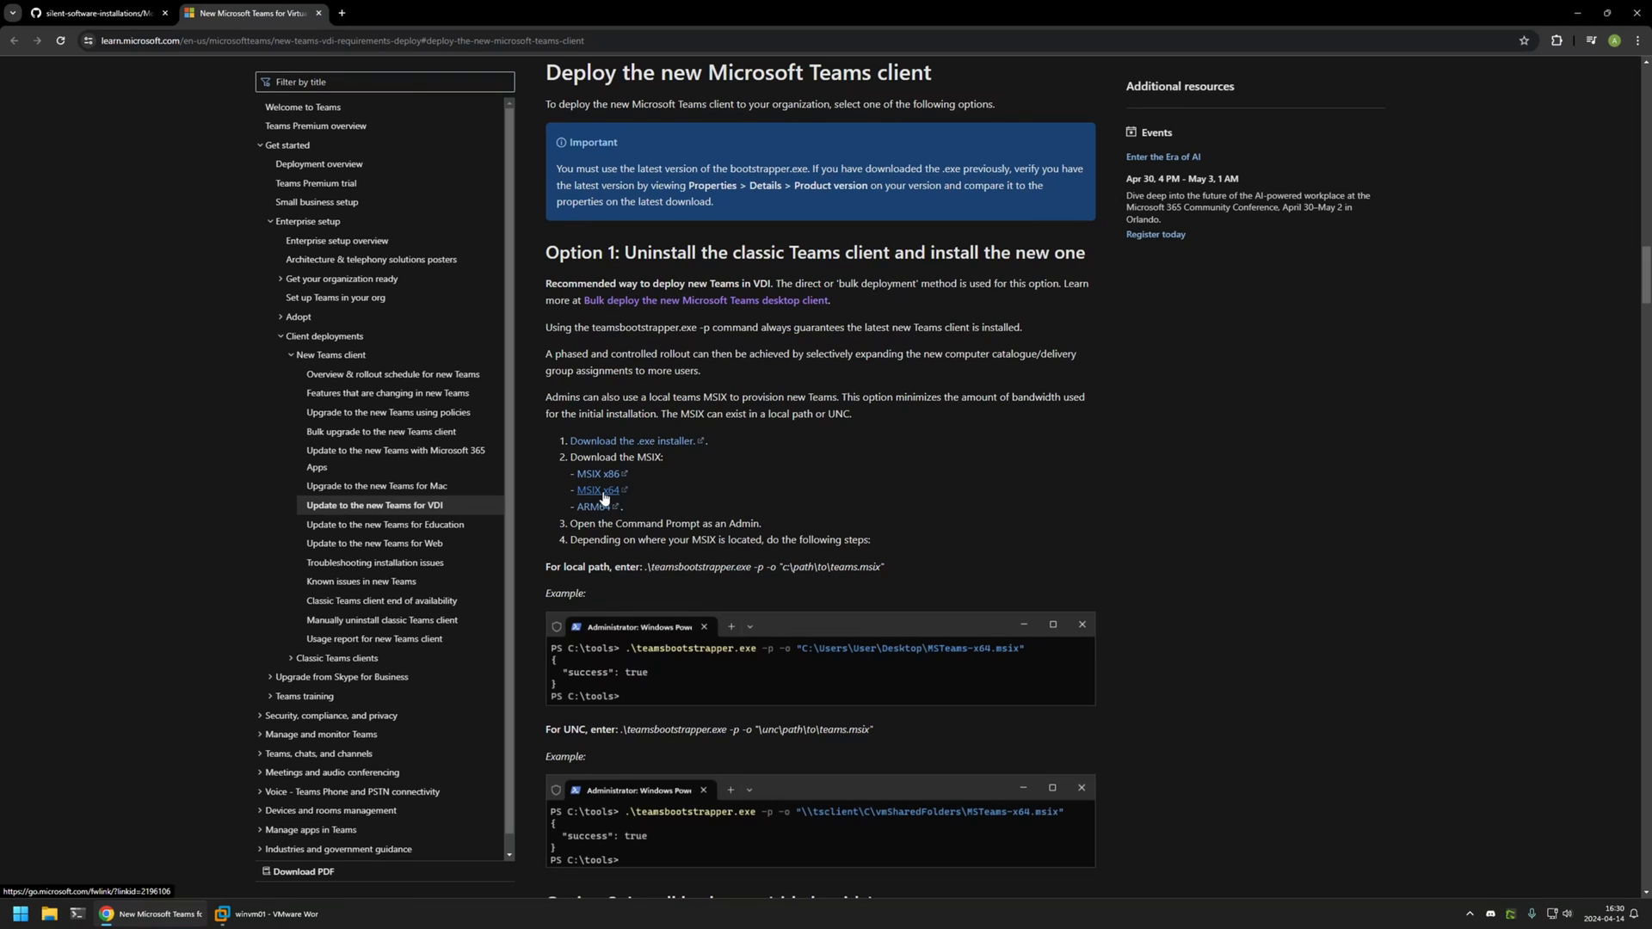
left_click(381, 601)
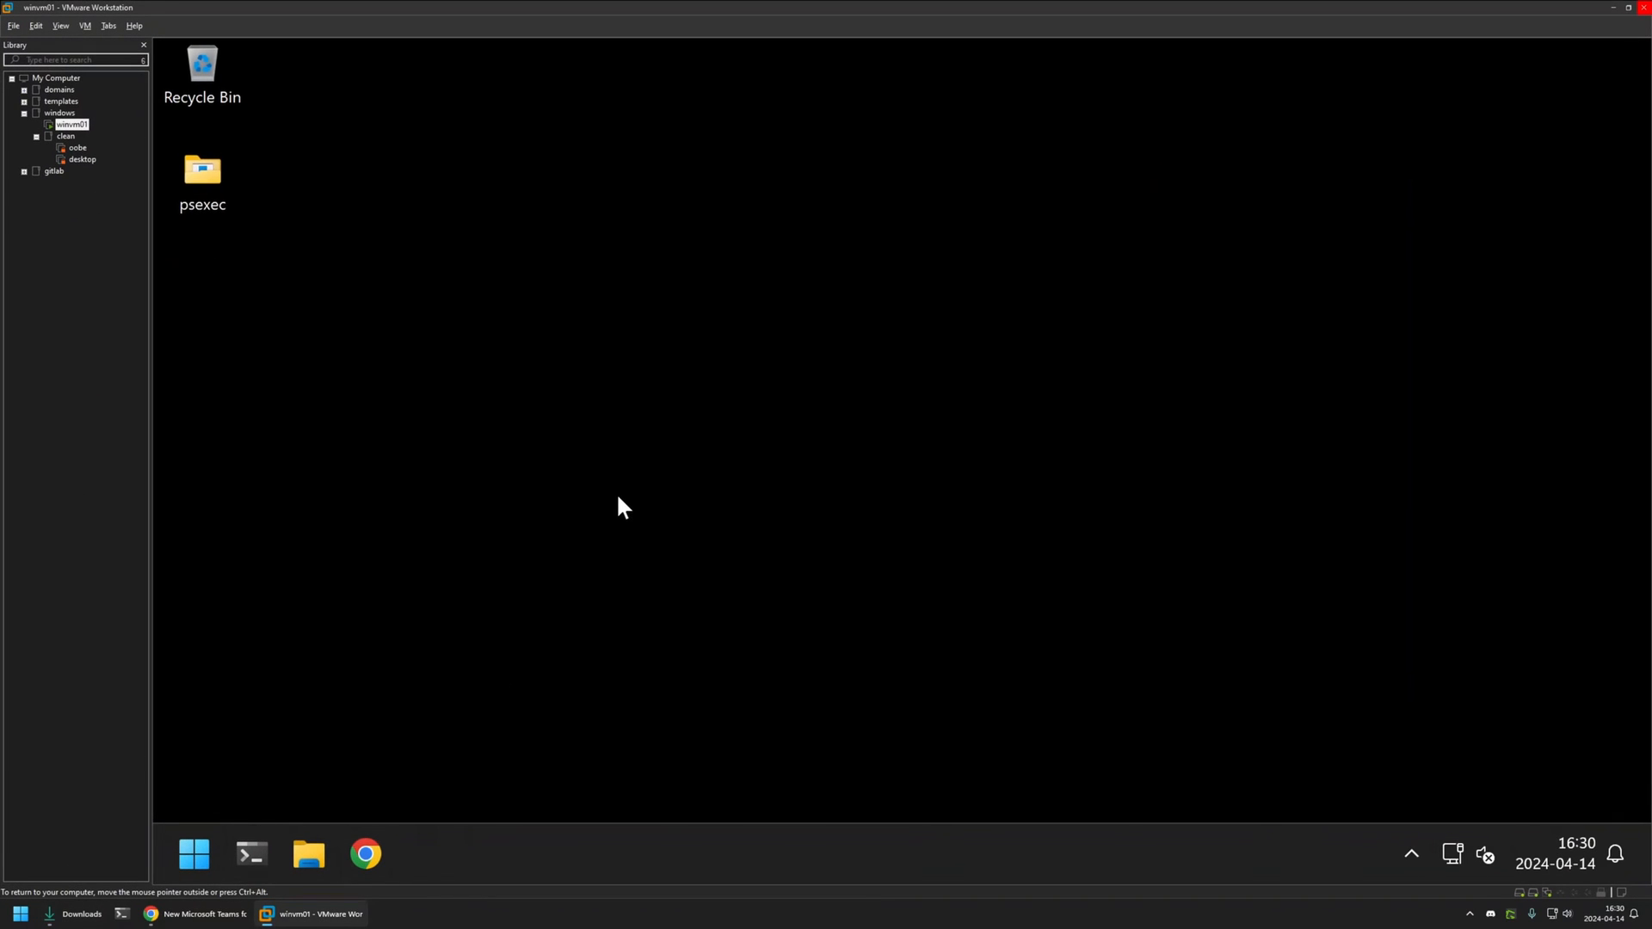
mouse_move(674, 353)
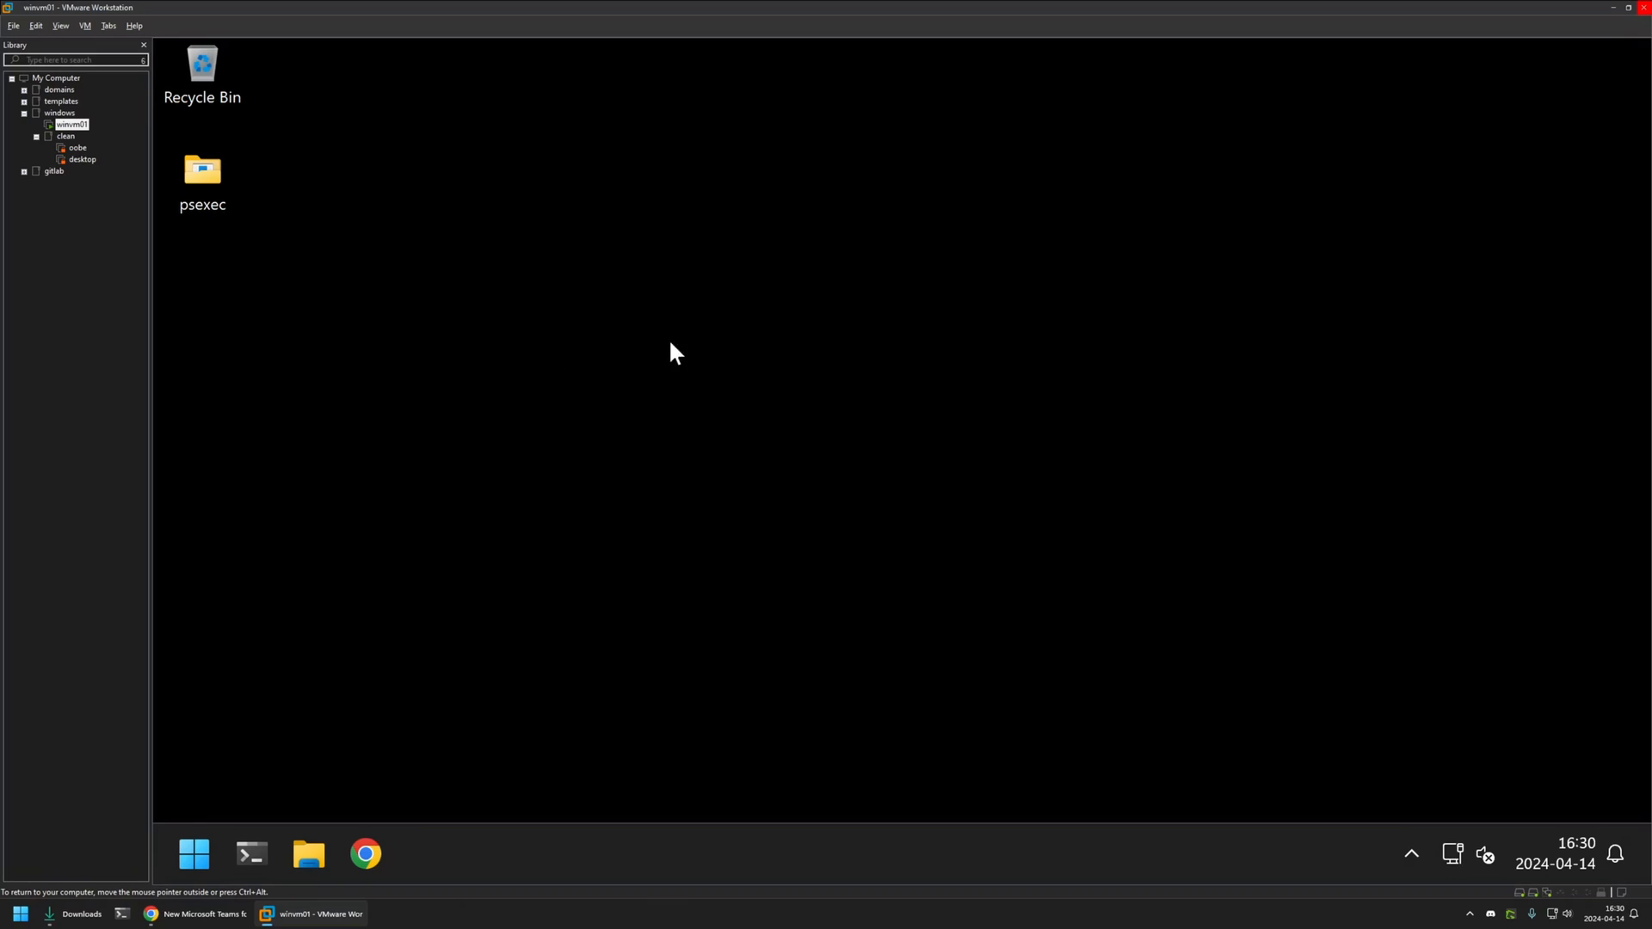
mouse_move(321, 339)
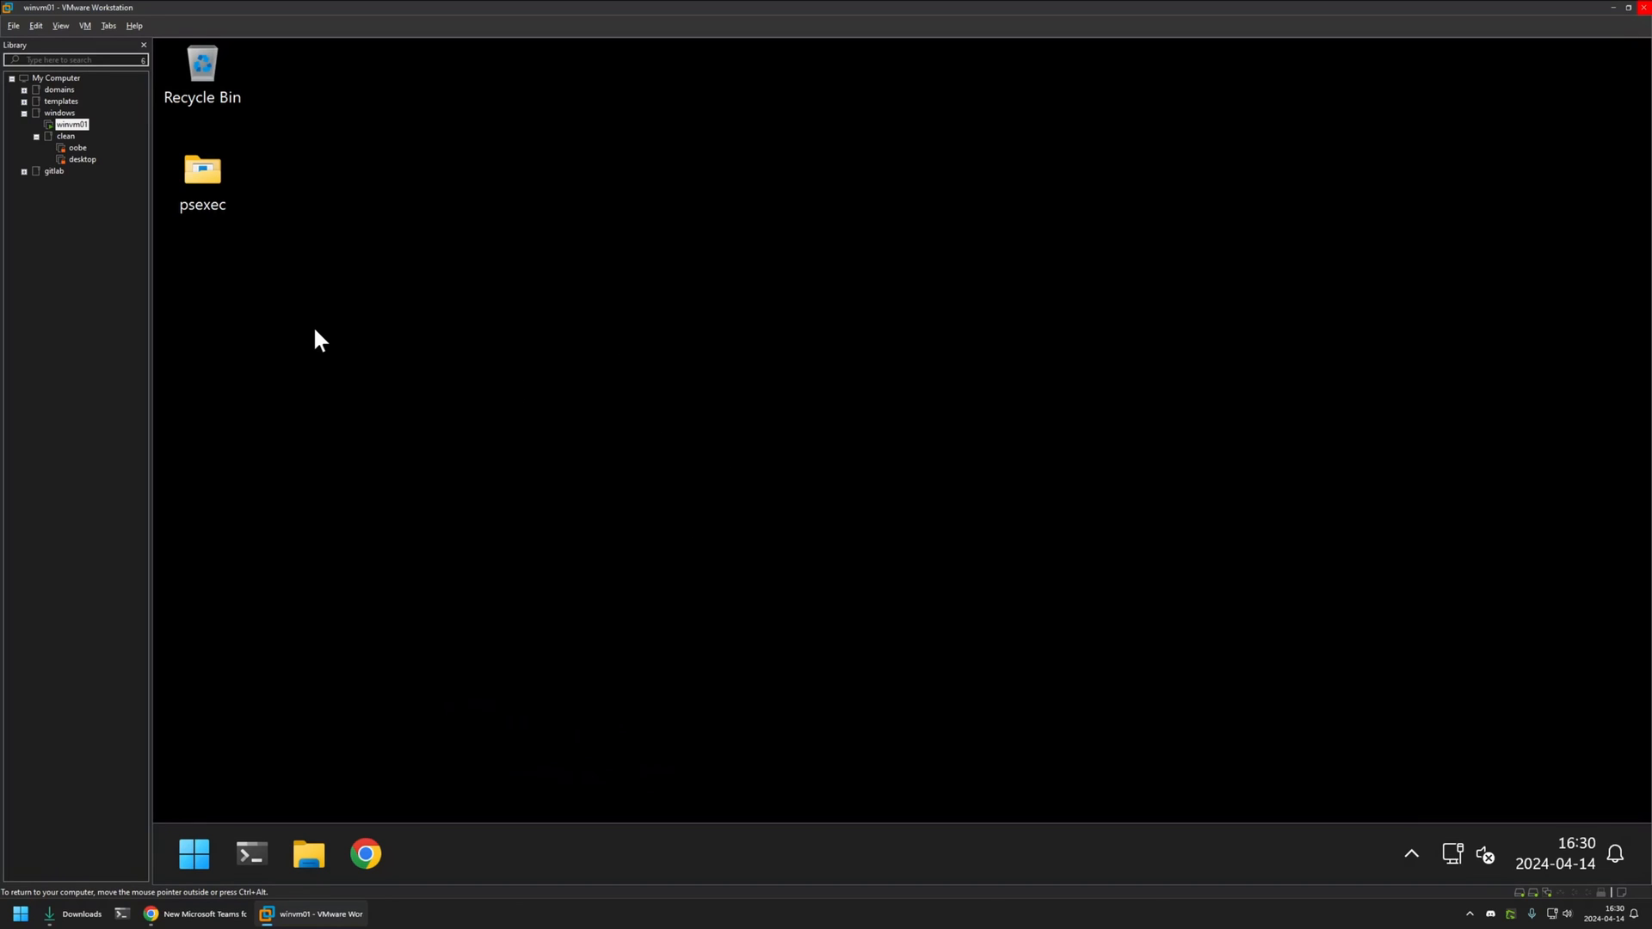
- Paste MSTeams-x64.msix into the VM's psexec desktop folder beside PsExec.exe, then bring up Start search
left_click(203, 174)
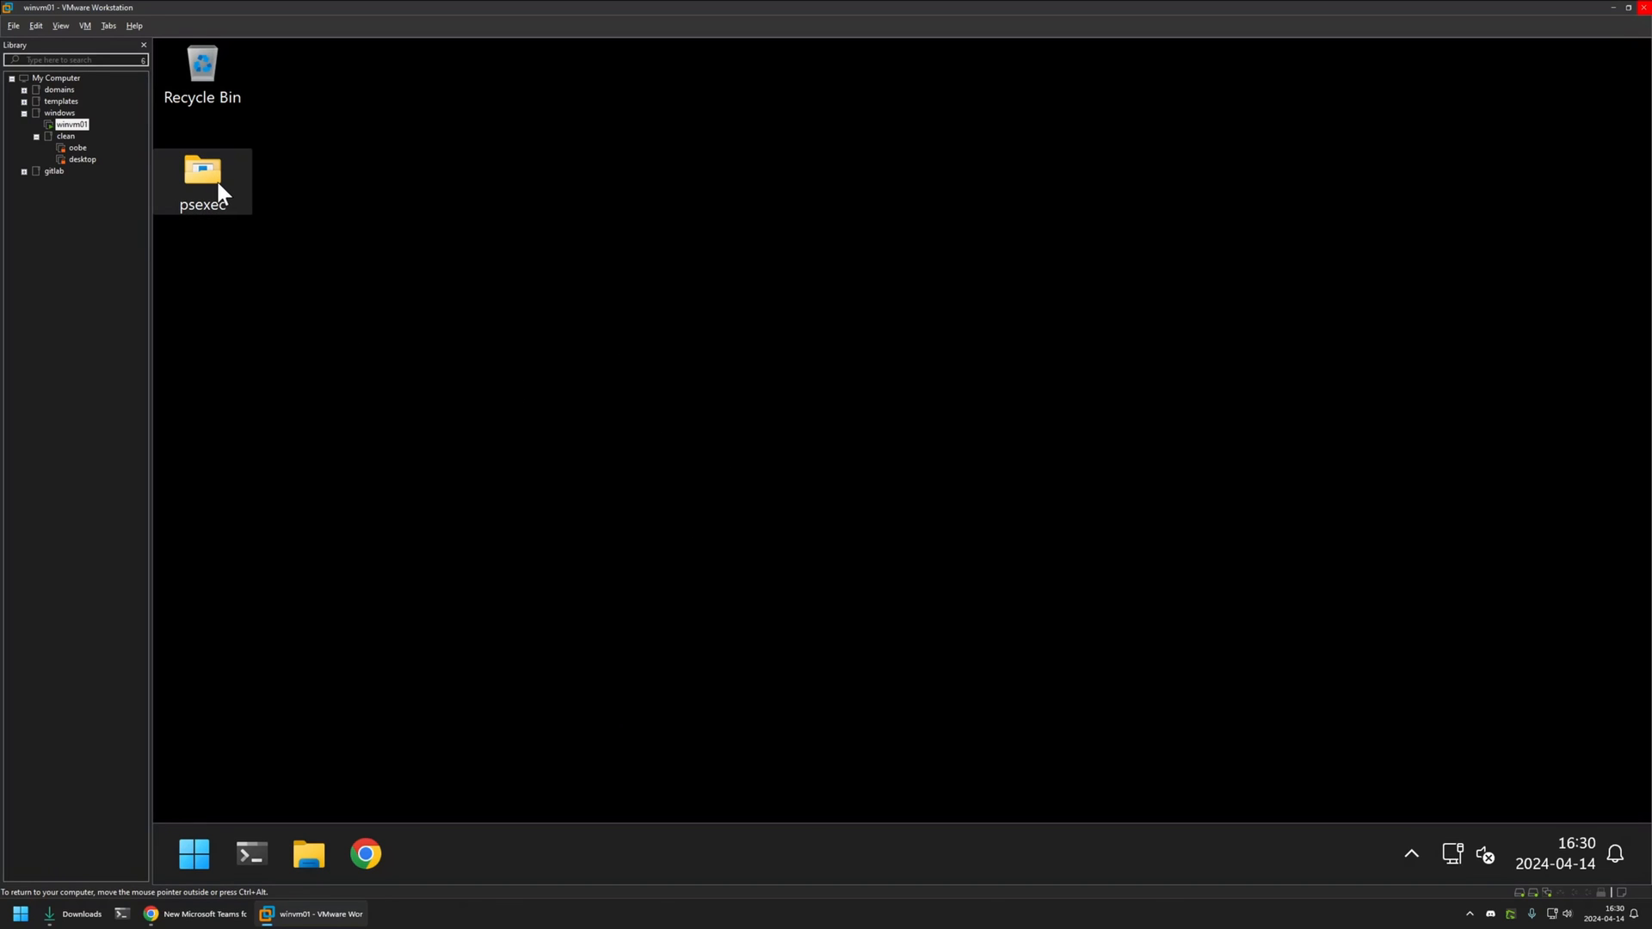
double_click(204, 170)
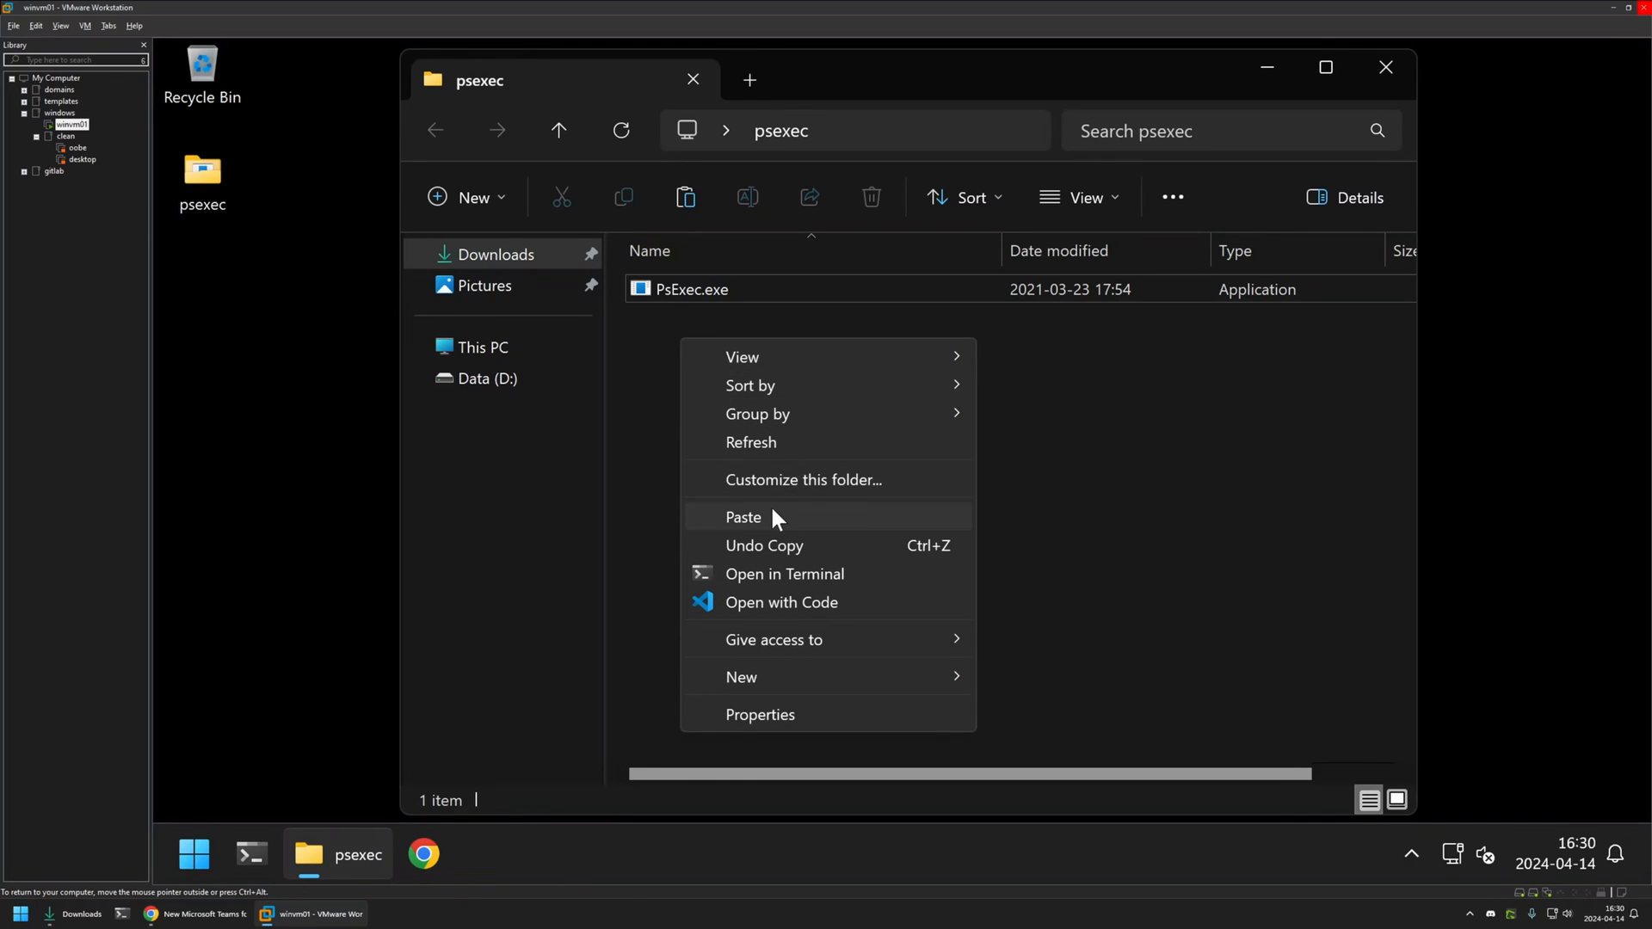
left_click(743, 516)
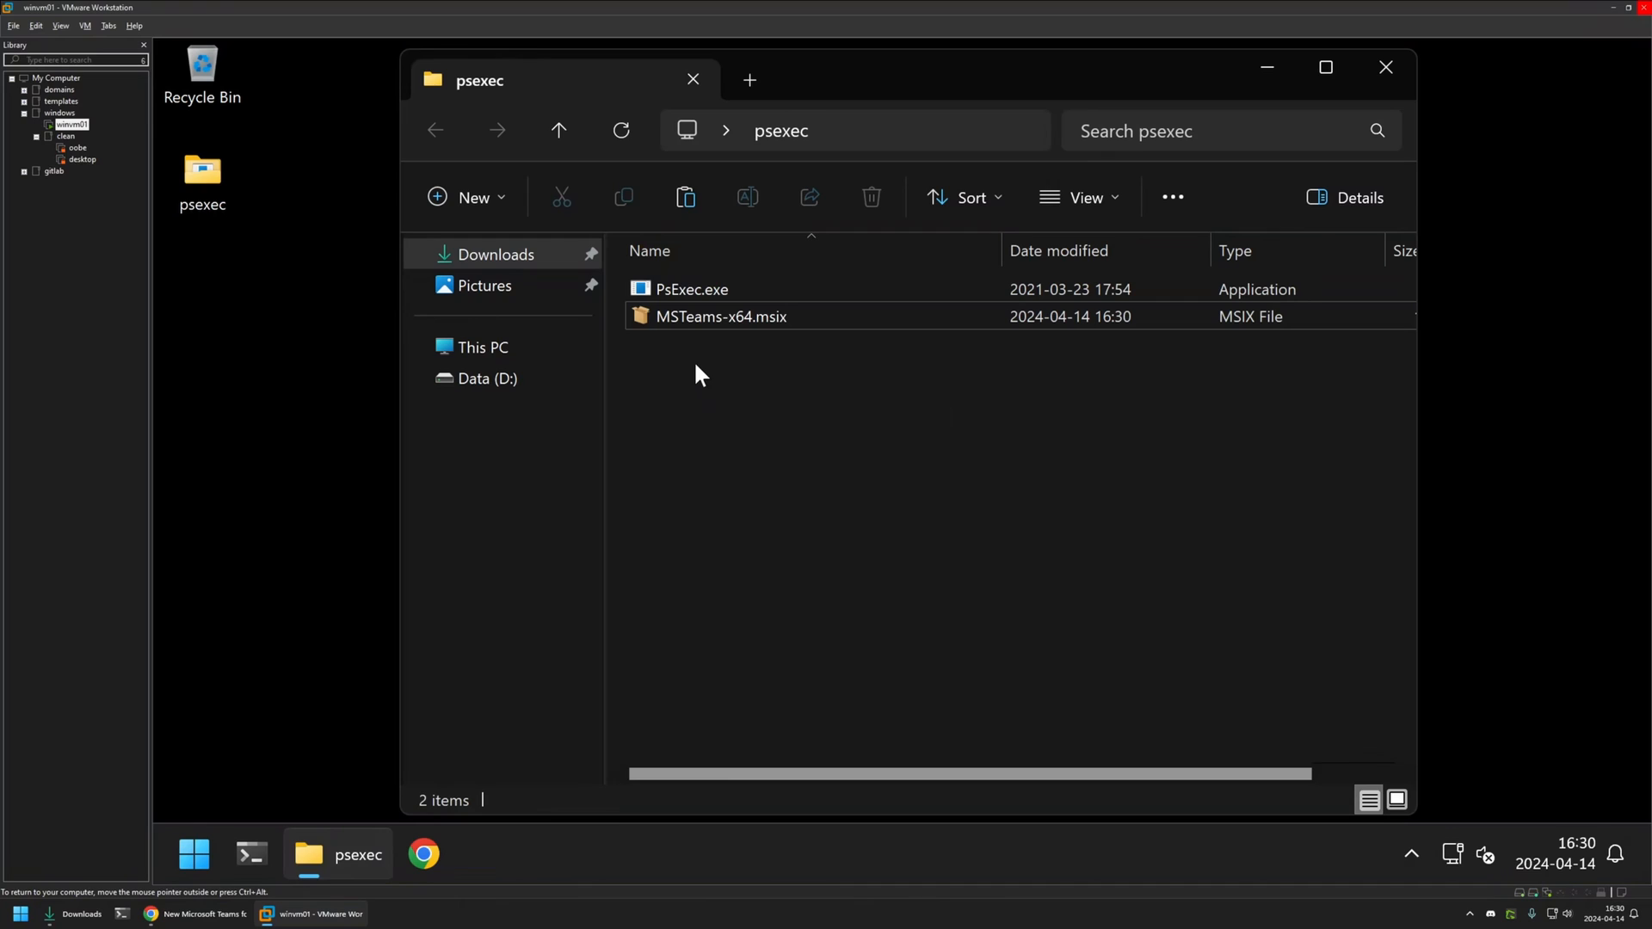
left_click(649, 252)
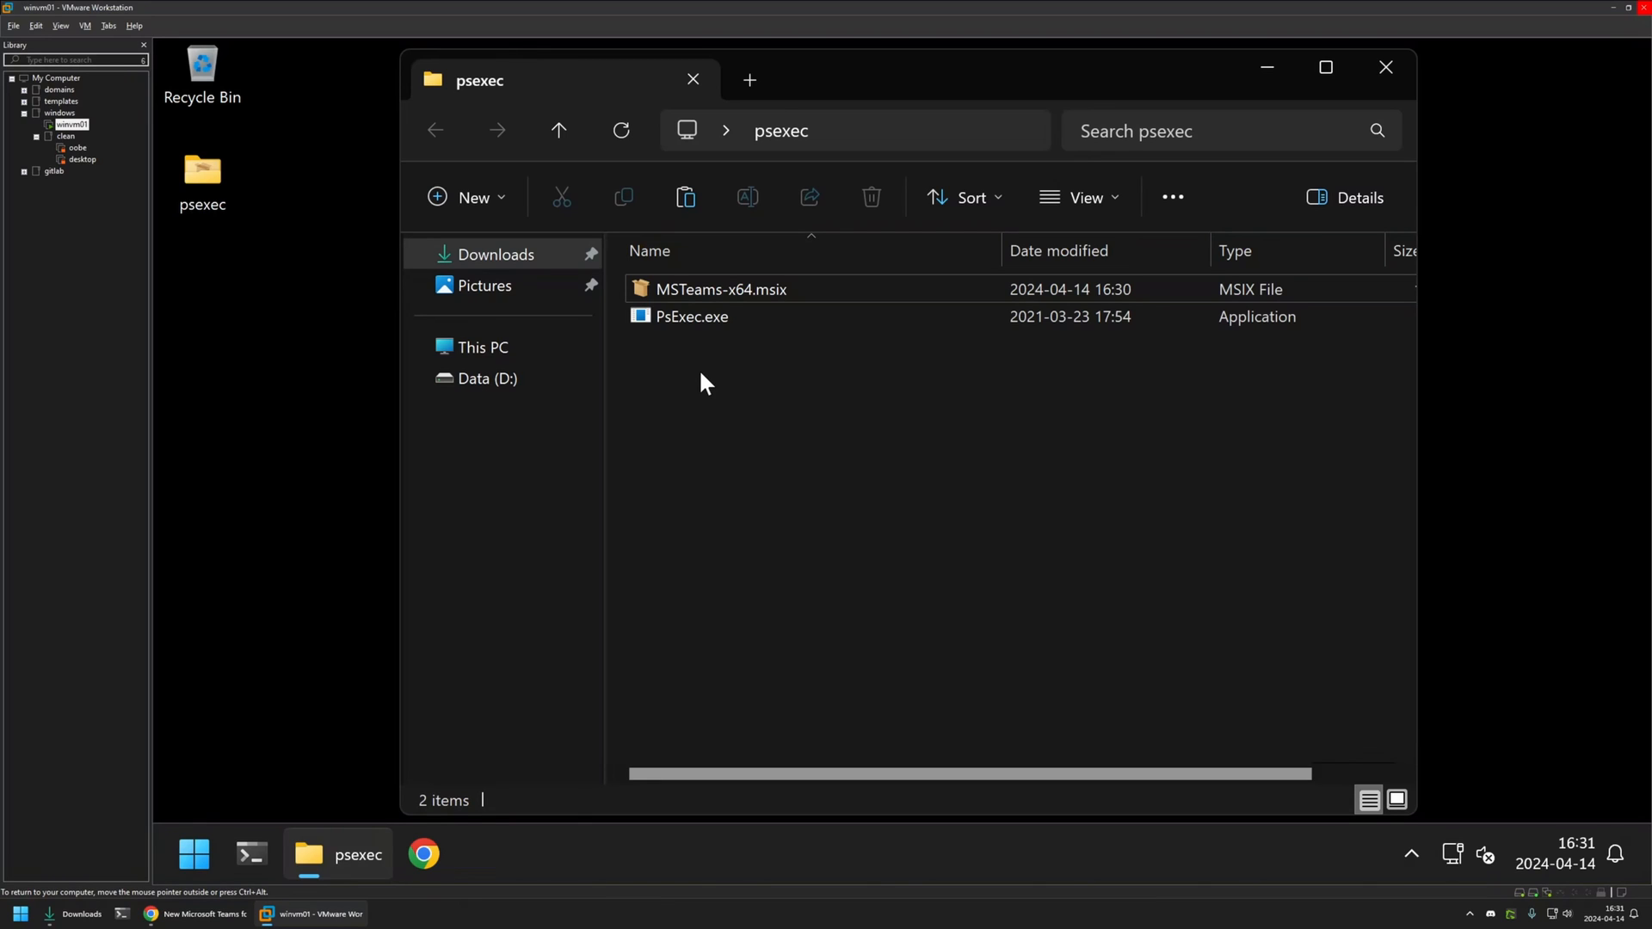
left_click(192, 854)
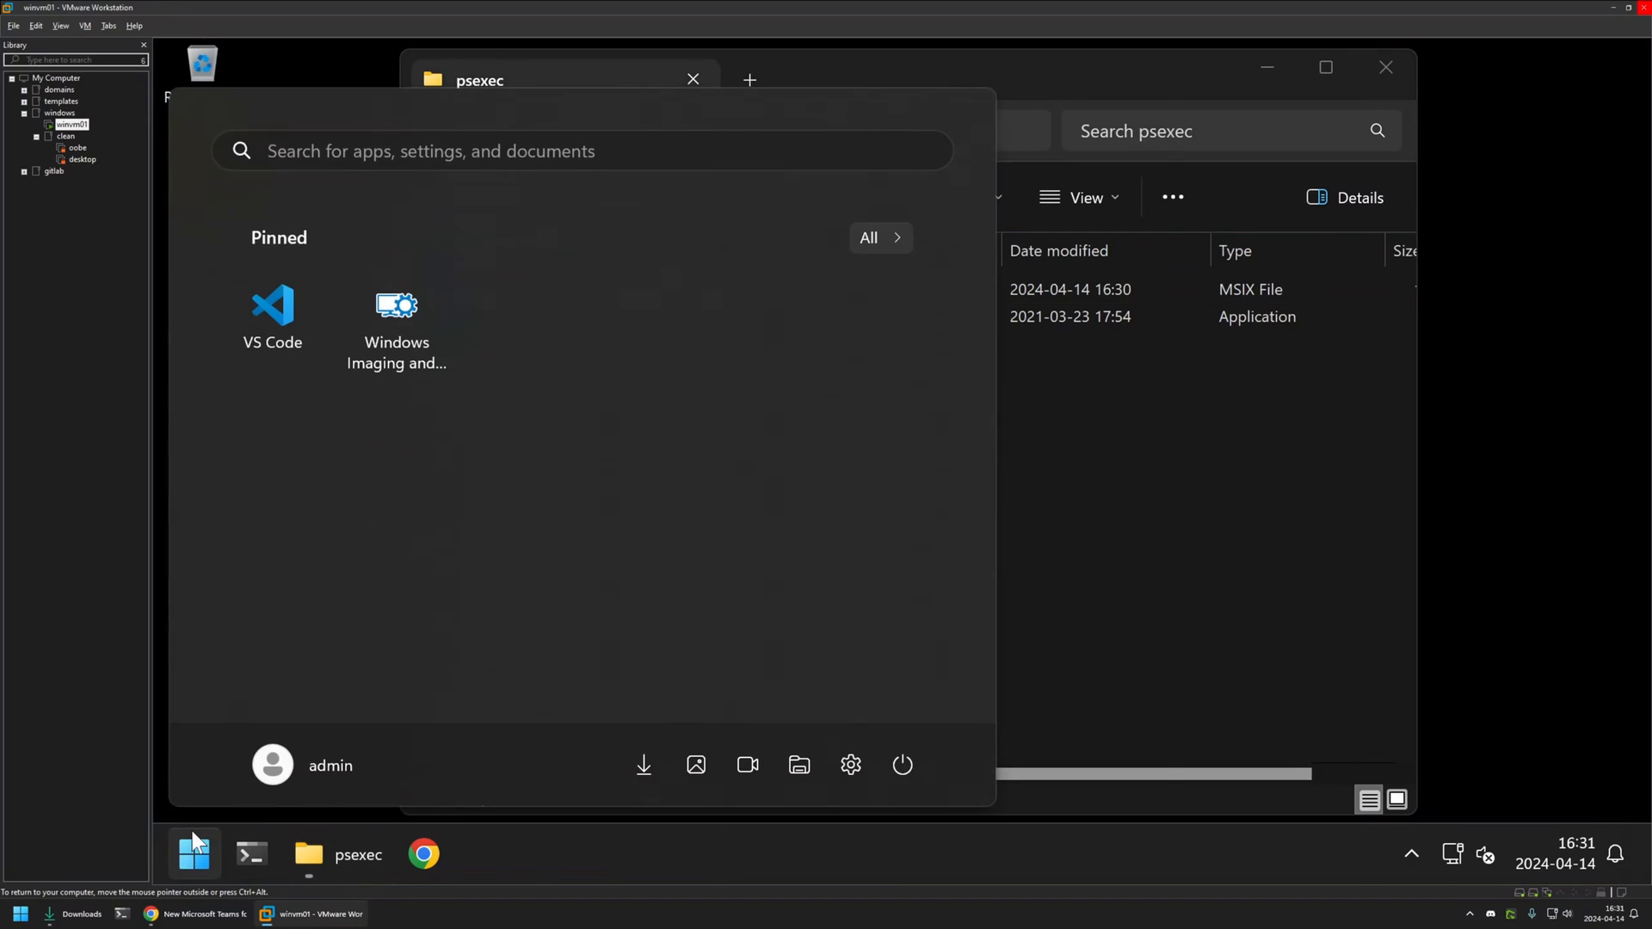
- Start an administrator Command Prompt, list the psexec folder with dir and check the user with whoami
type("cmd")
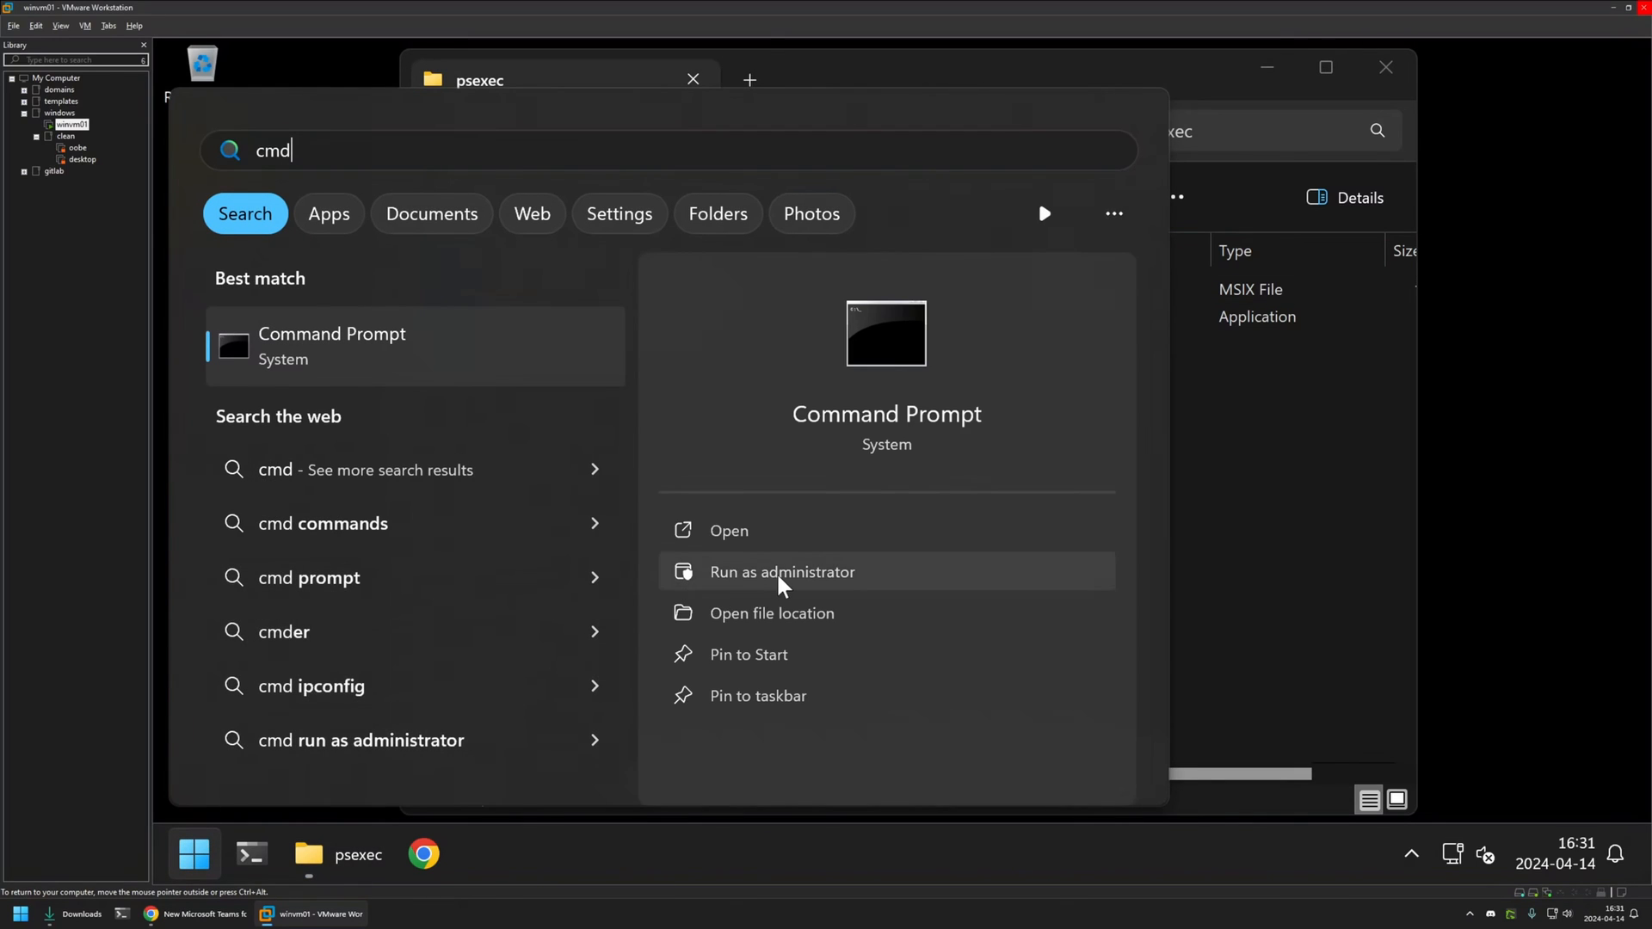
left_click(782, 571)
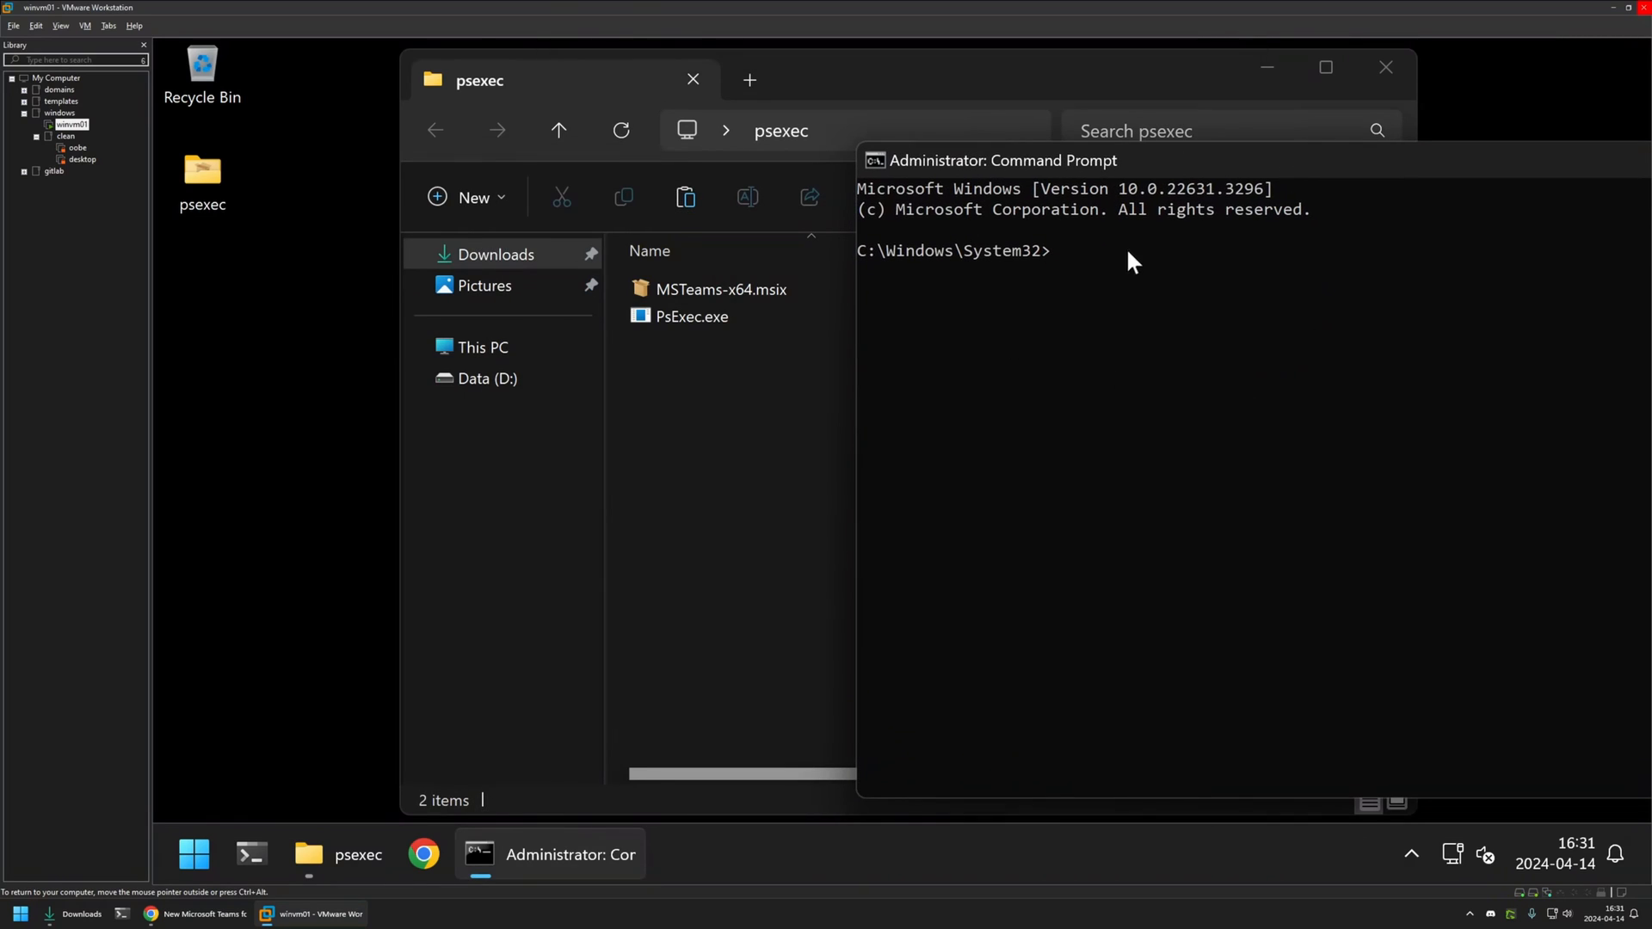
mouse_move(771, 361)
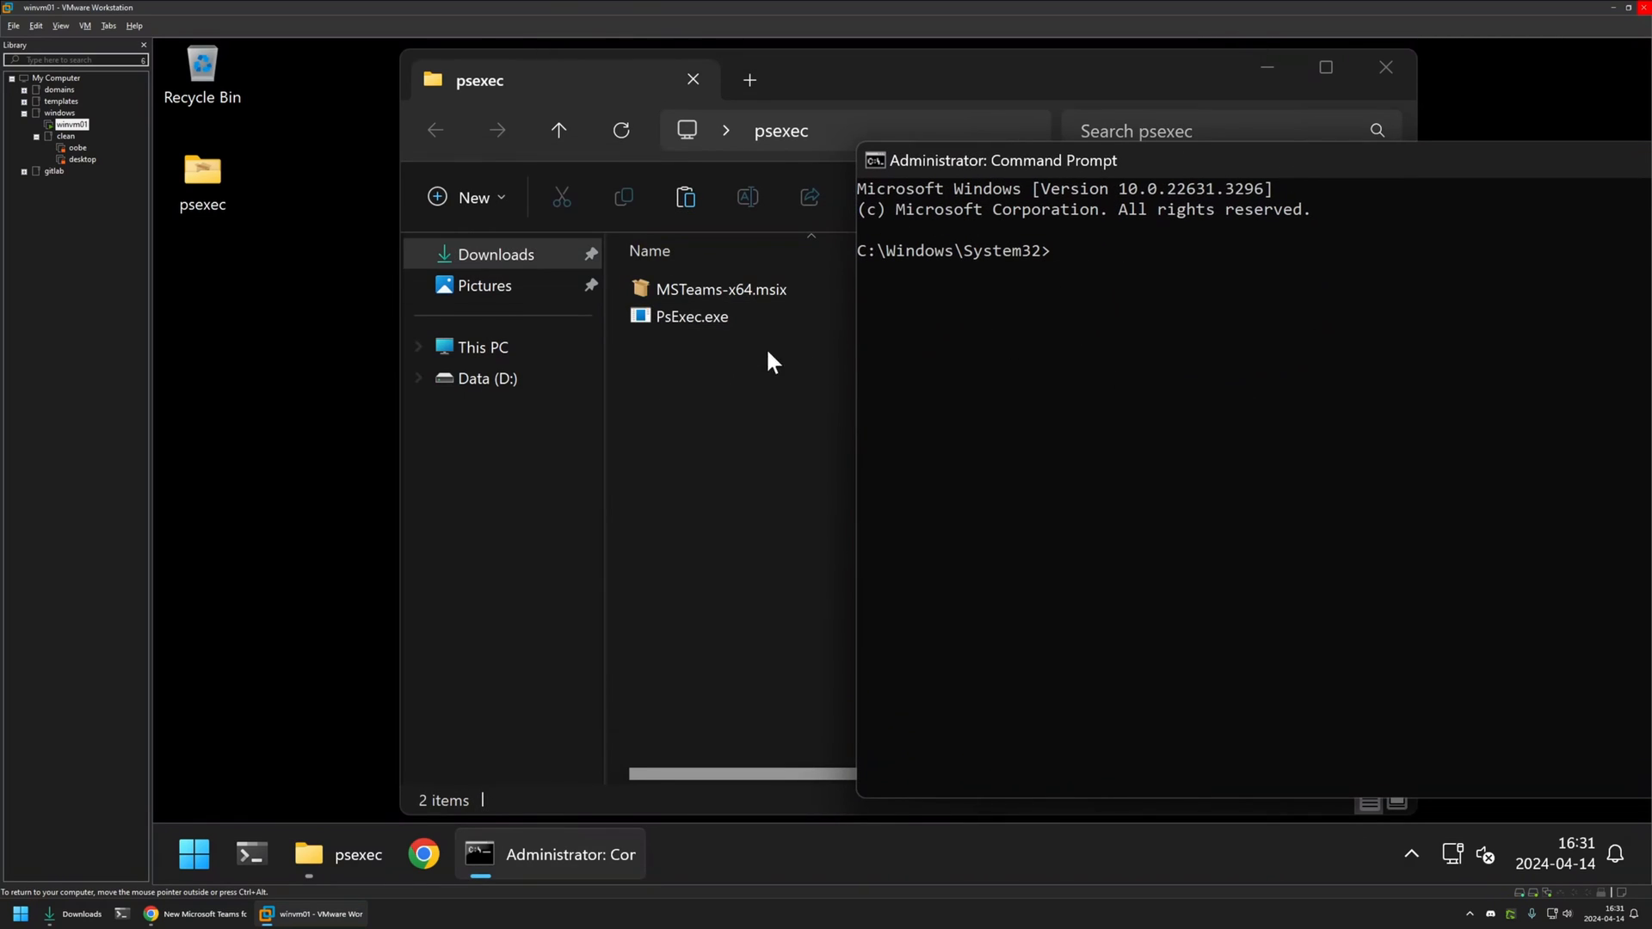
mouse_move(927, 129)
type("cd ")
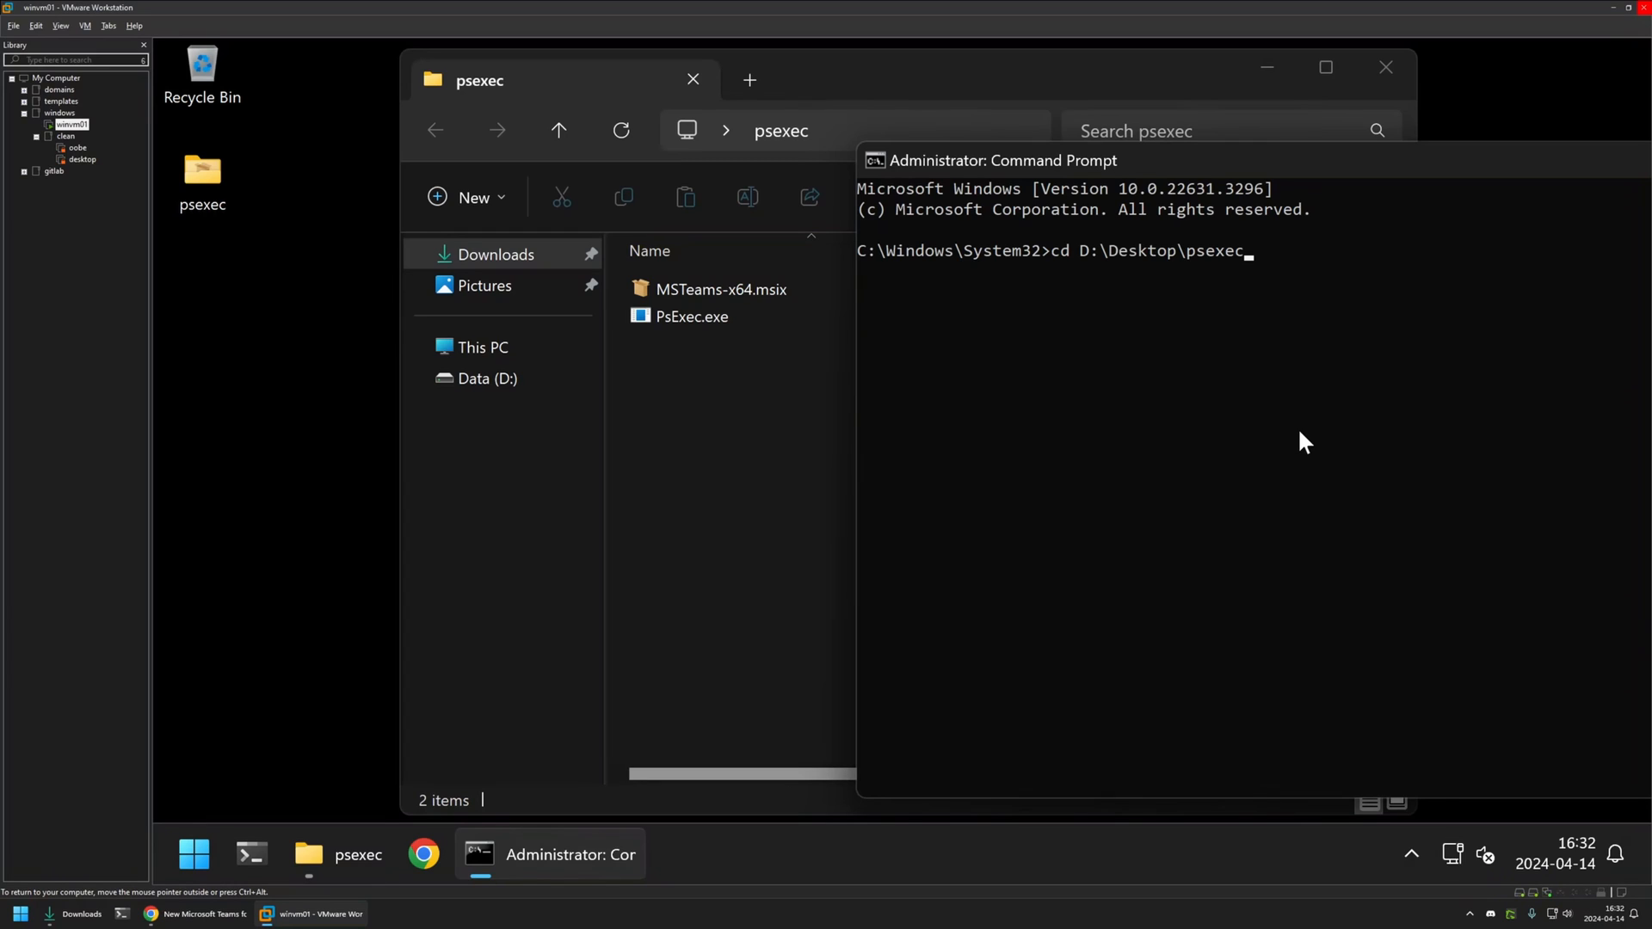
type("D:")
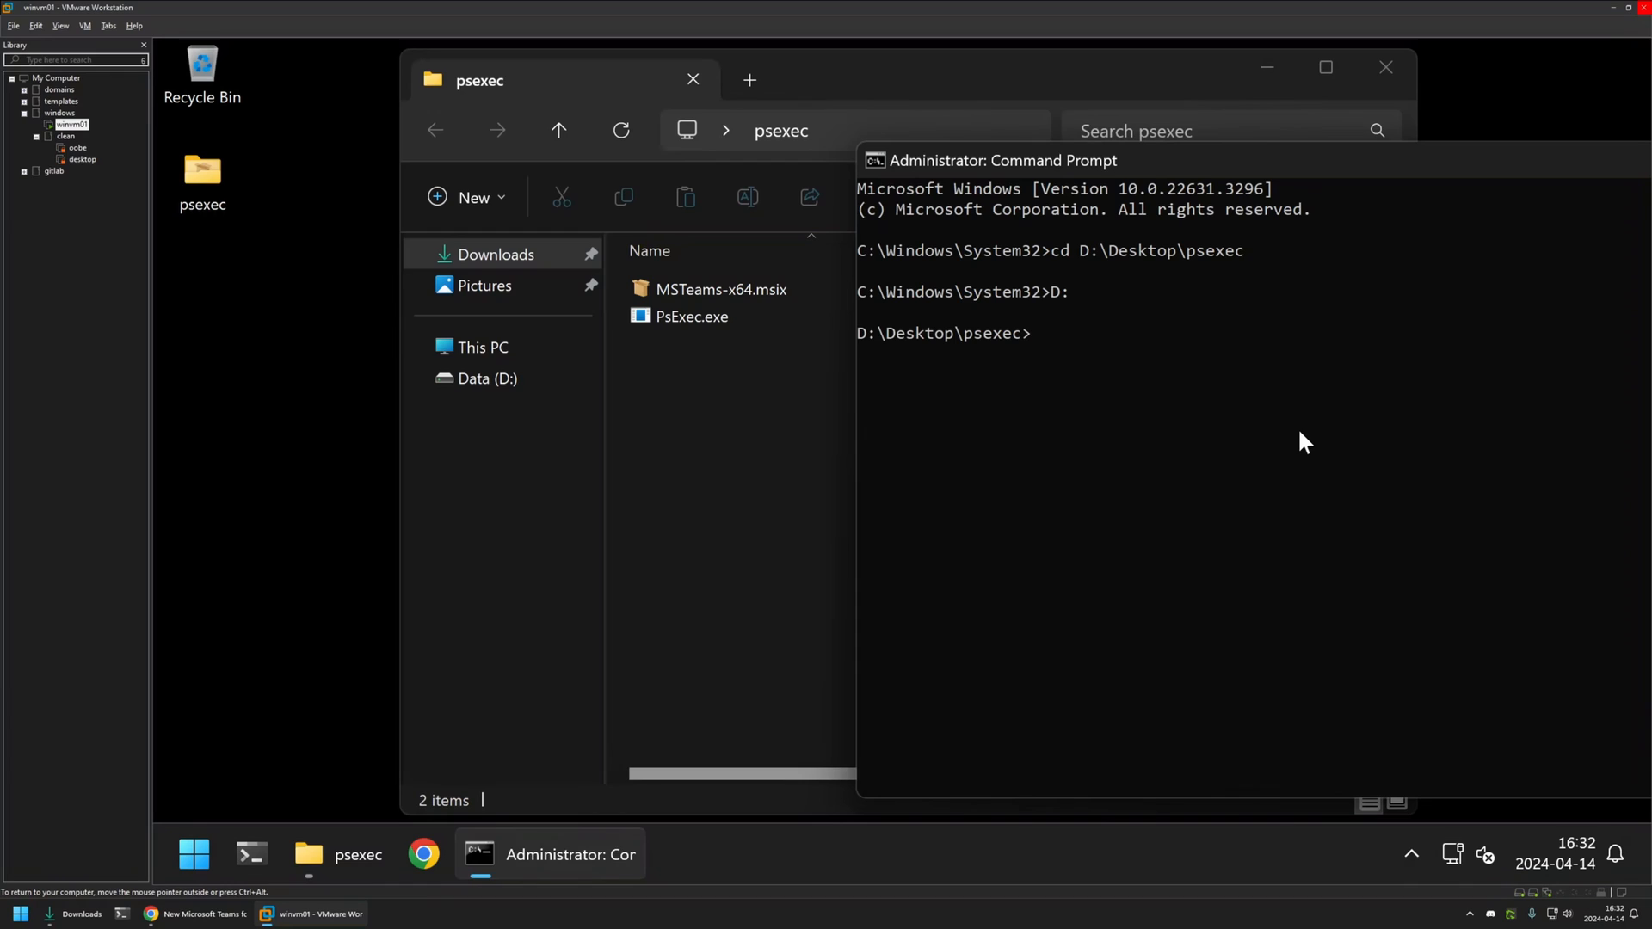
type("dir")
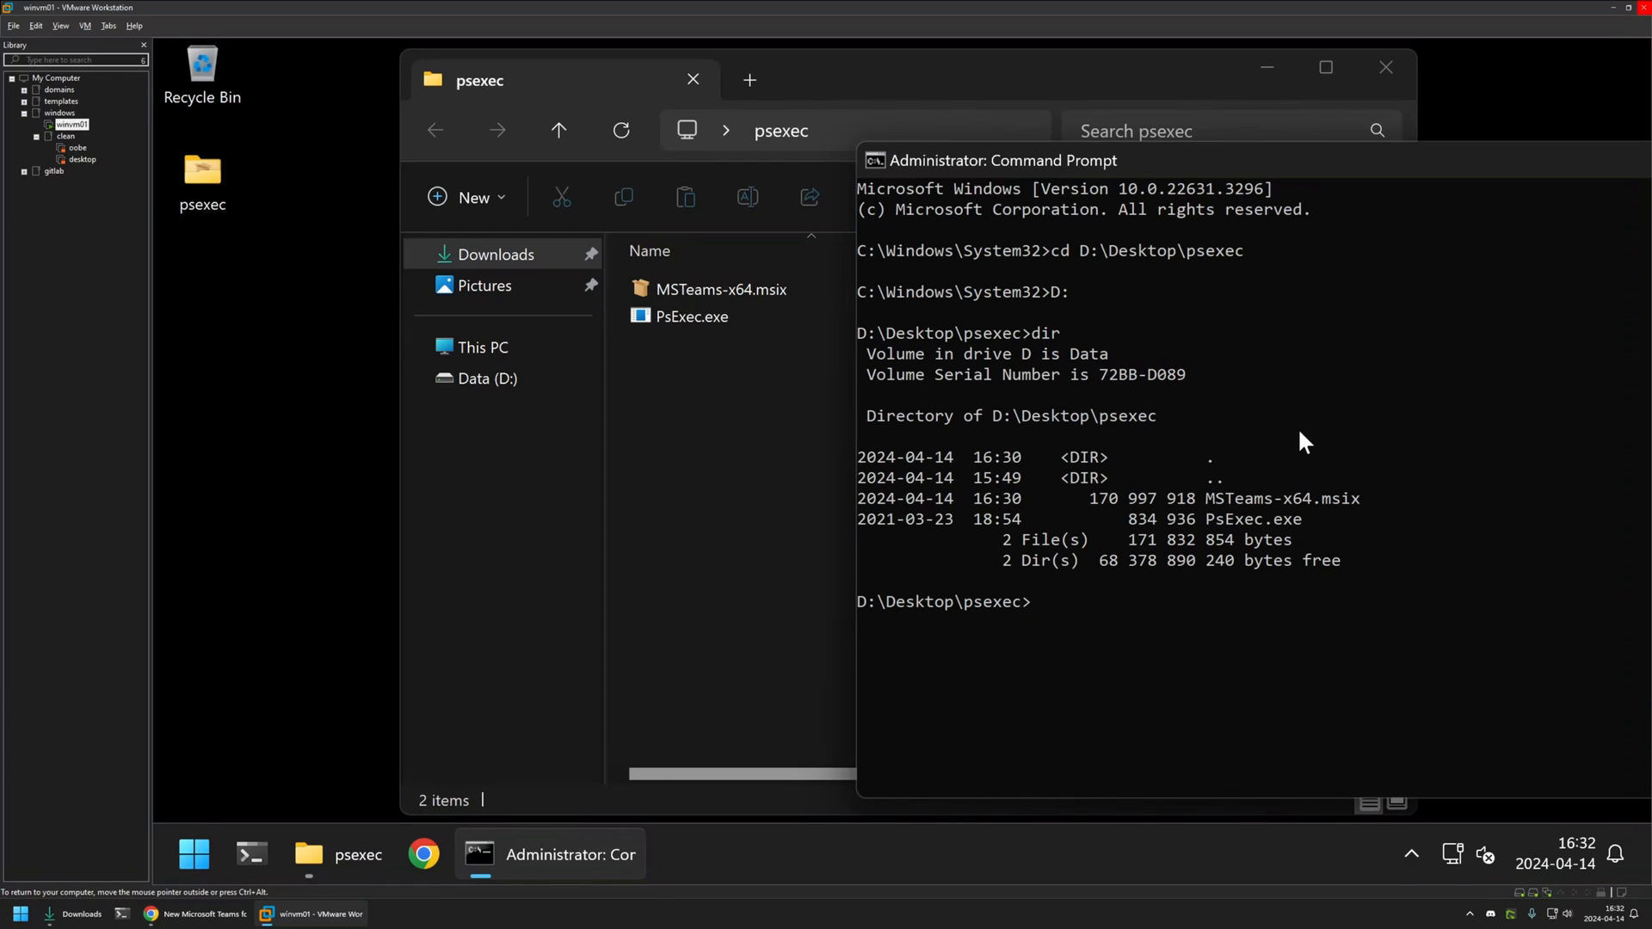
mouse_move(1346, 506)
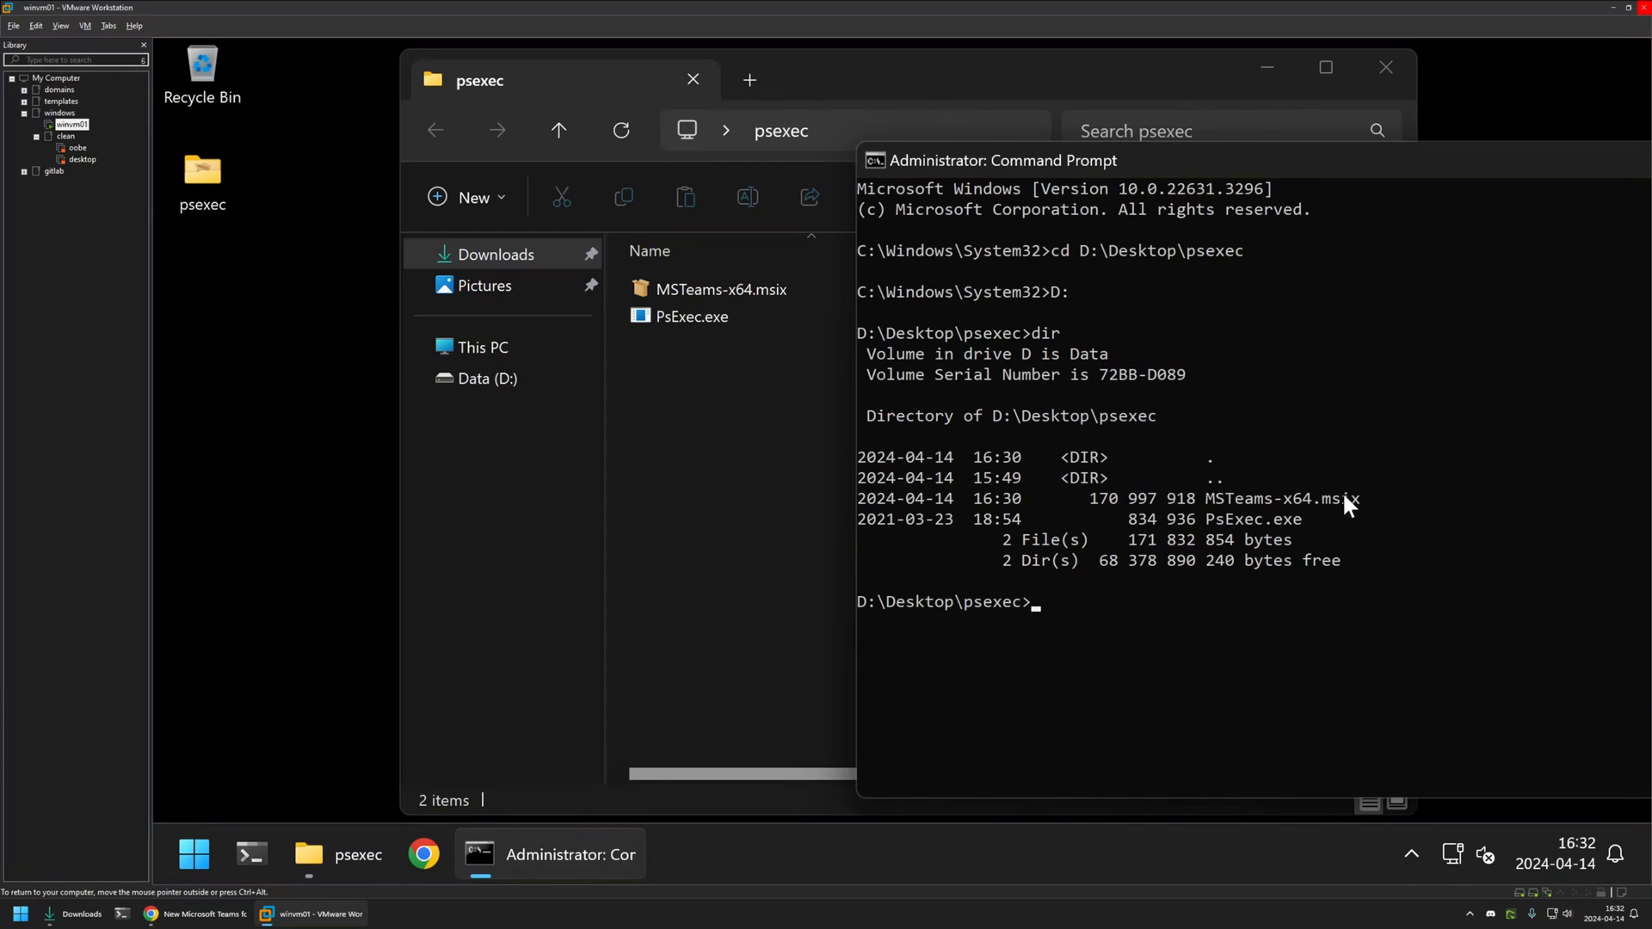
mouse_move(1312, 531)
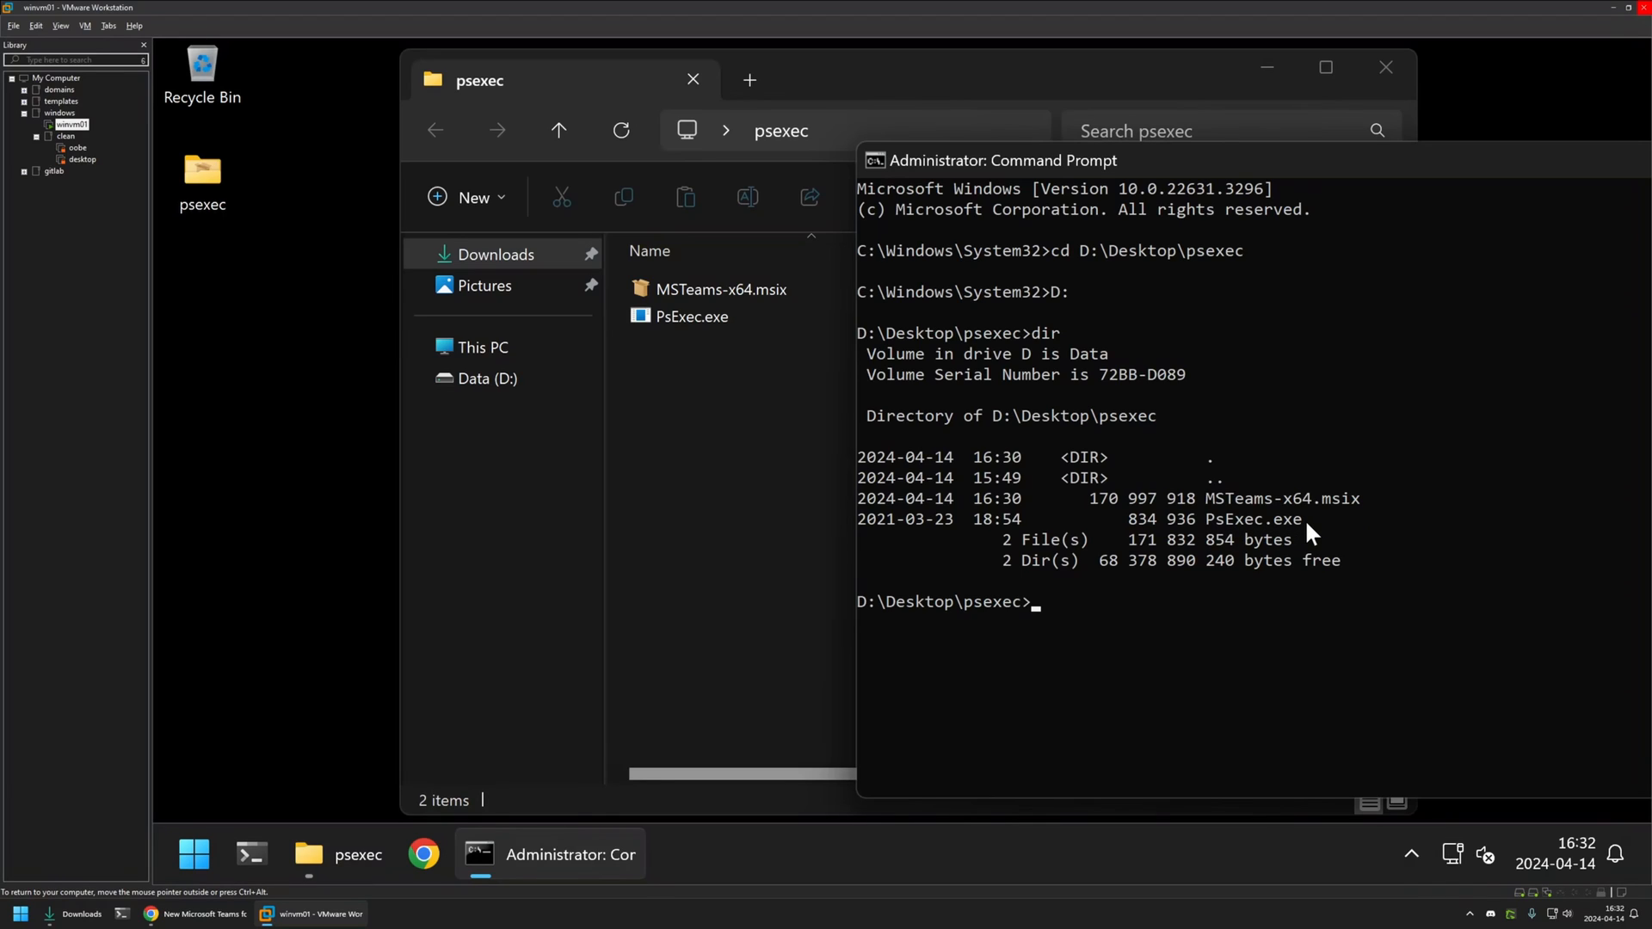
type("whoami")
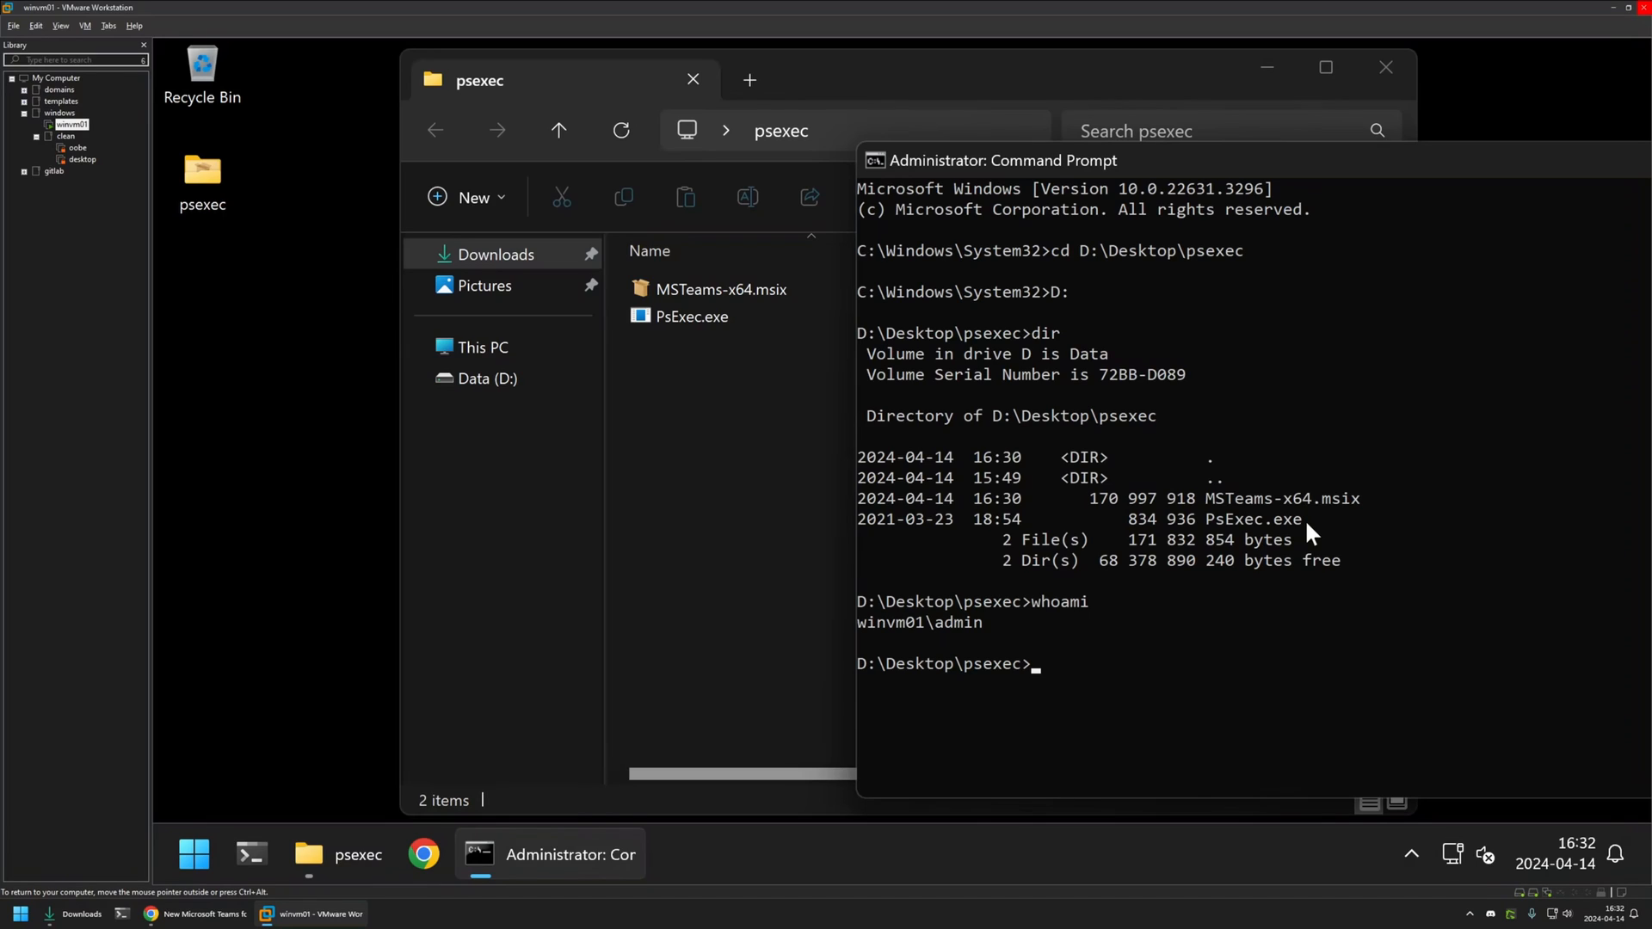
- Run PsExec.exe -i -s powershell to launch an interactive SYSTEM PowerShell
type("PsExec.exe")
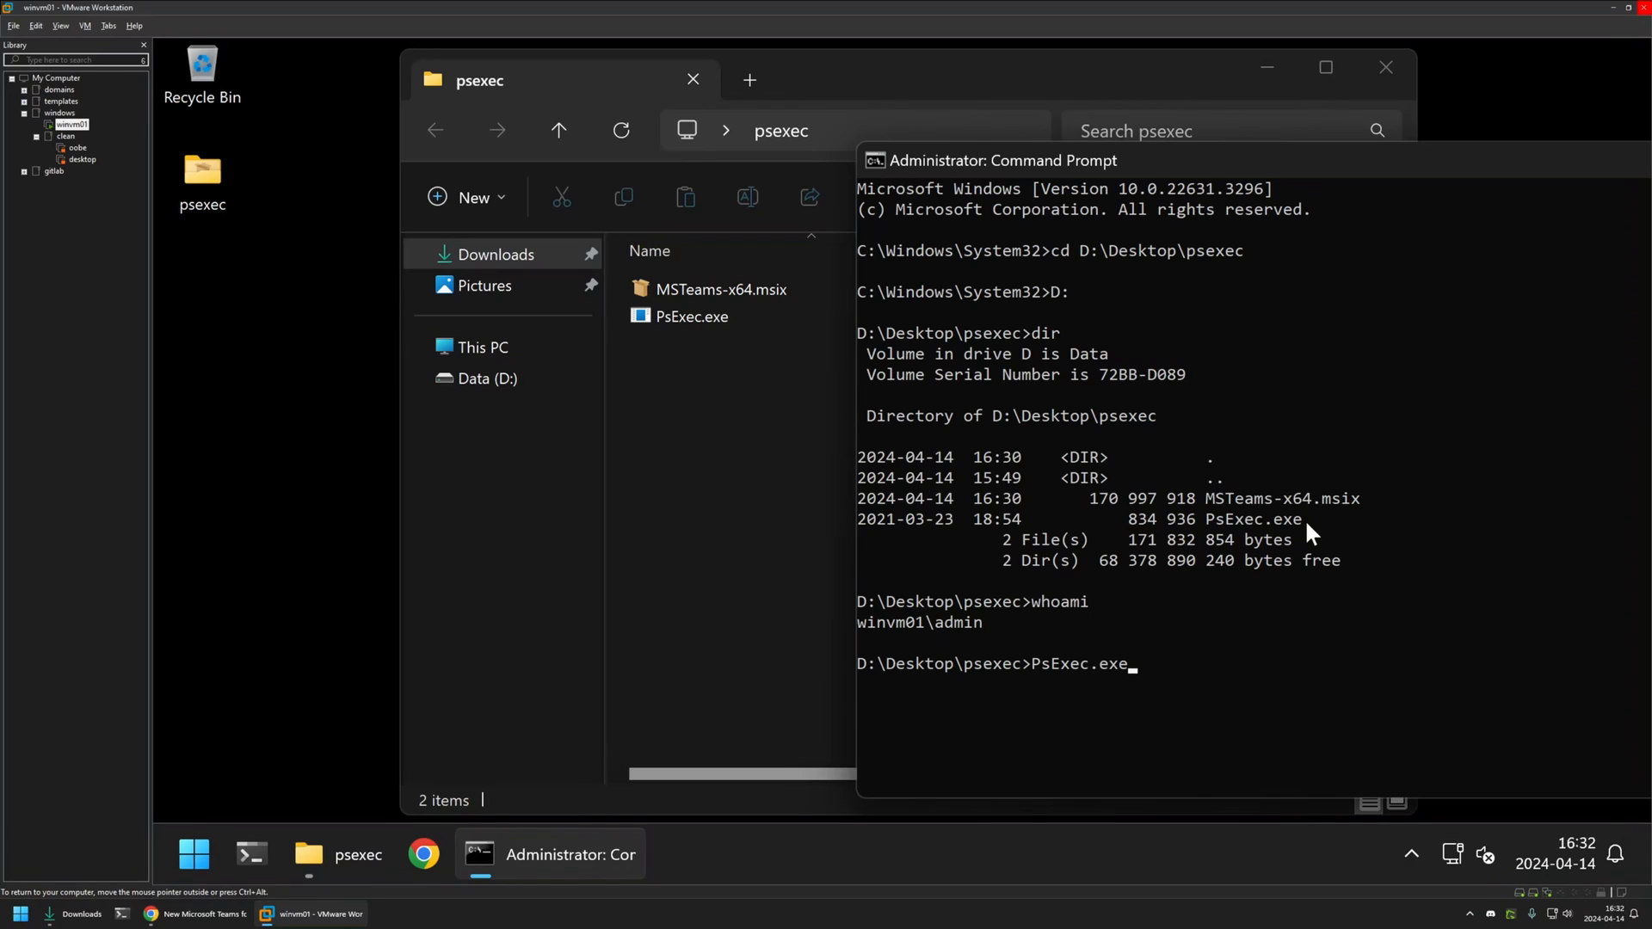
type("-i -s")
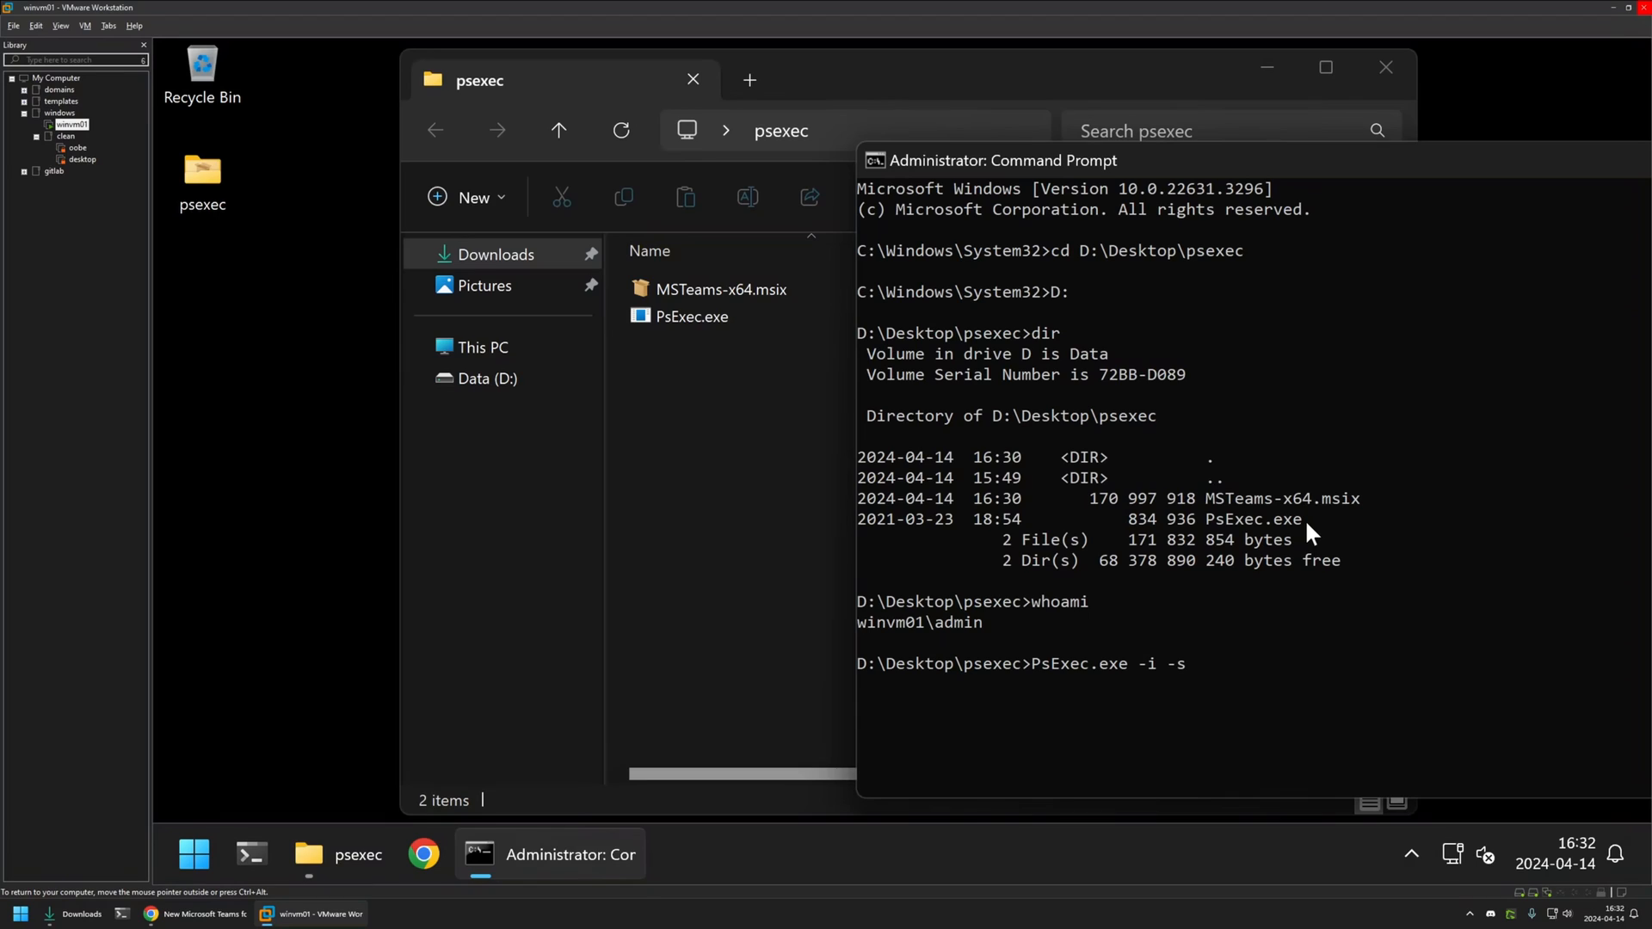
type("cm")
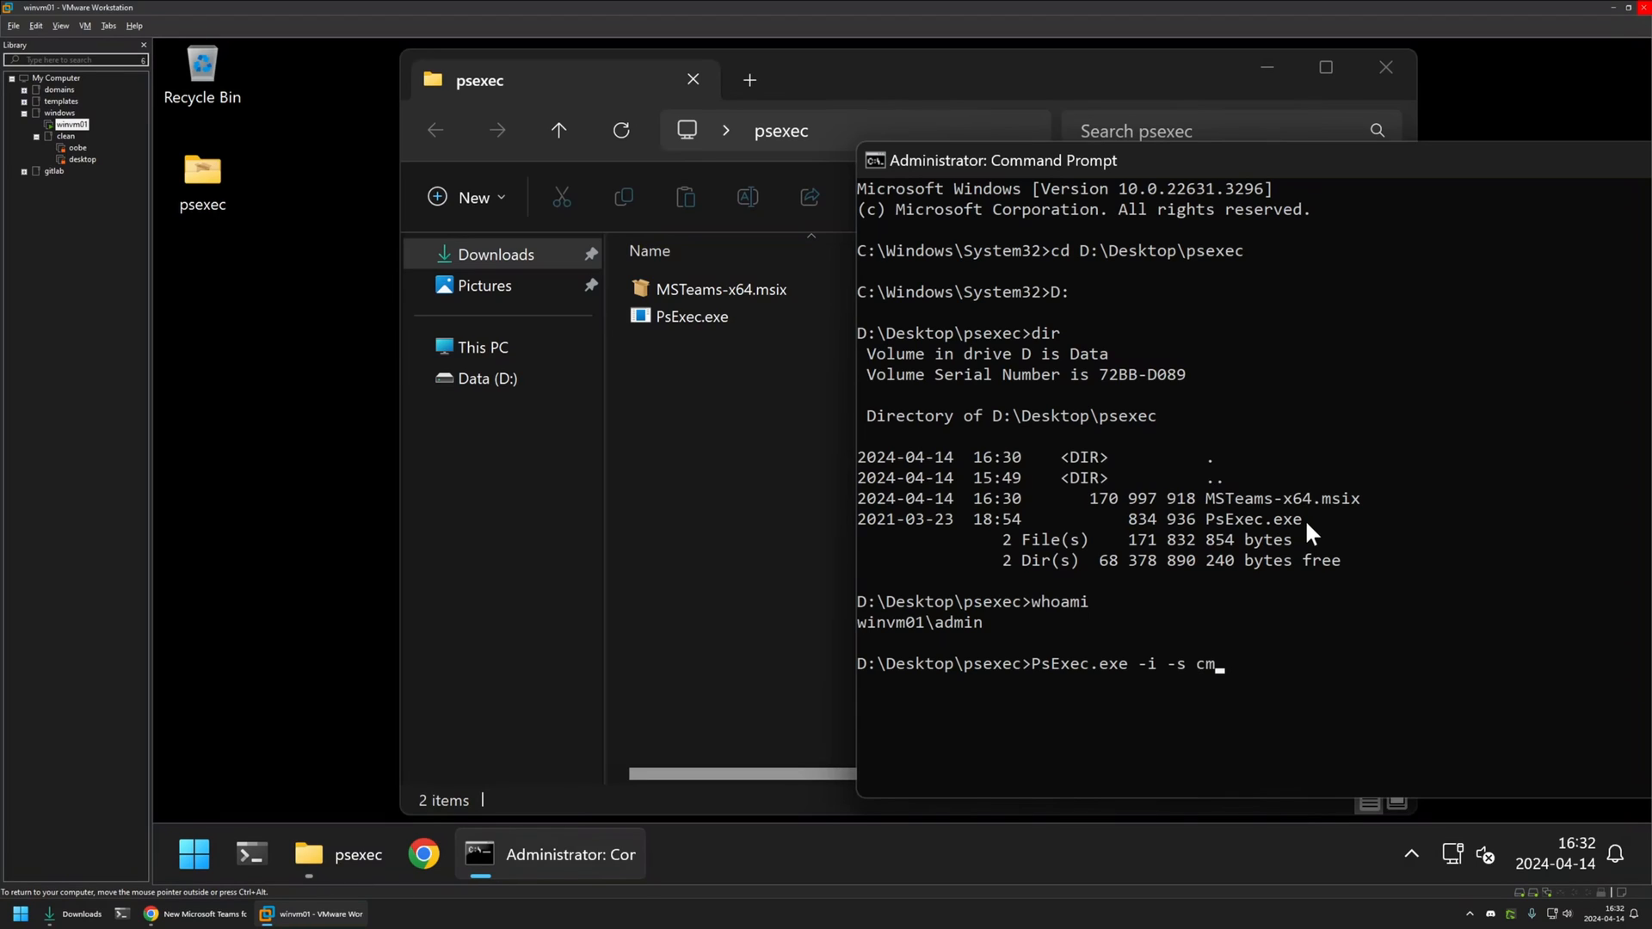
key("Backspace")
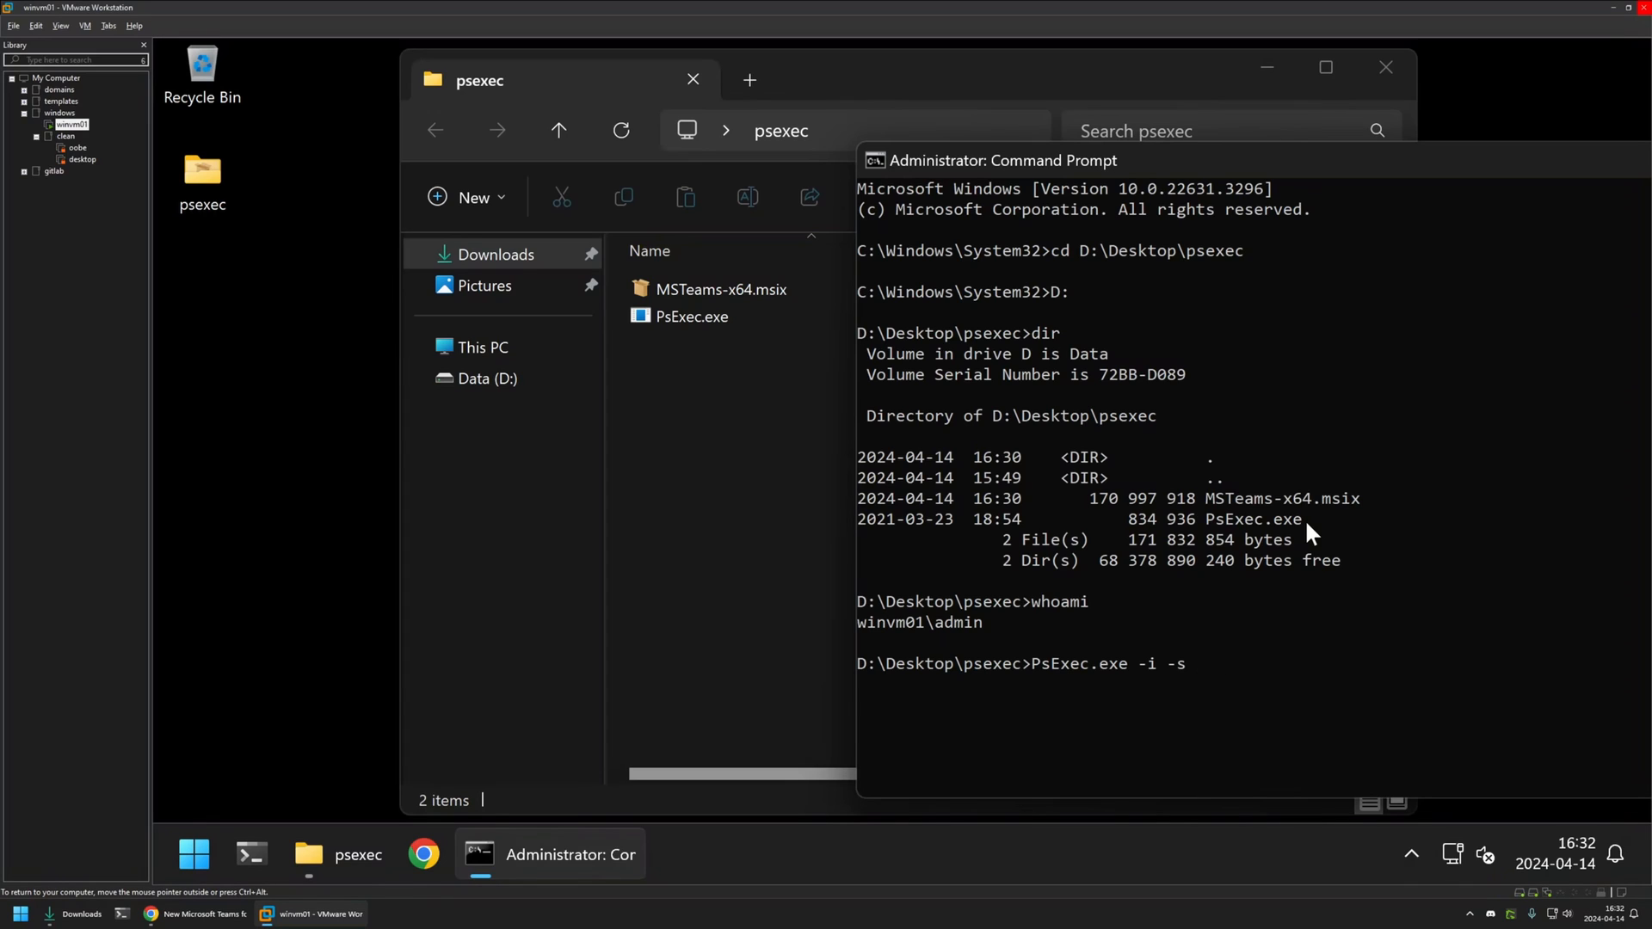
type("powershell")
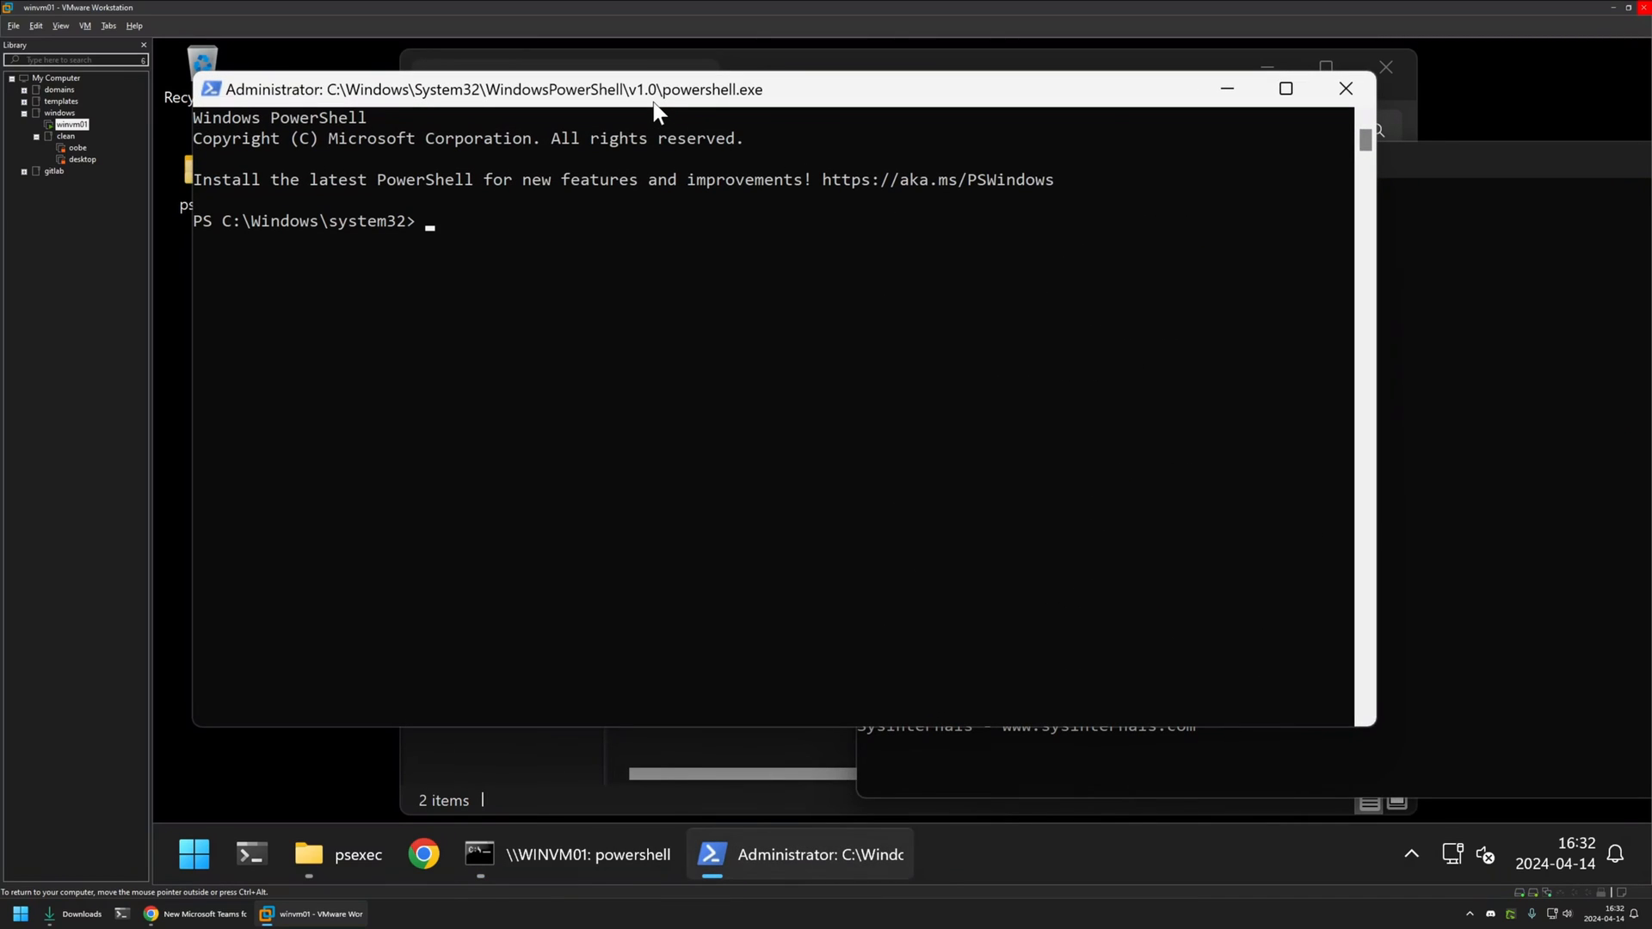
- Verify whoami returns nt authority\system and change to D:\Desktop\psexec to list its files
left_click_drag(654, 87, 1074, 120)
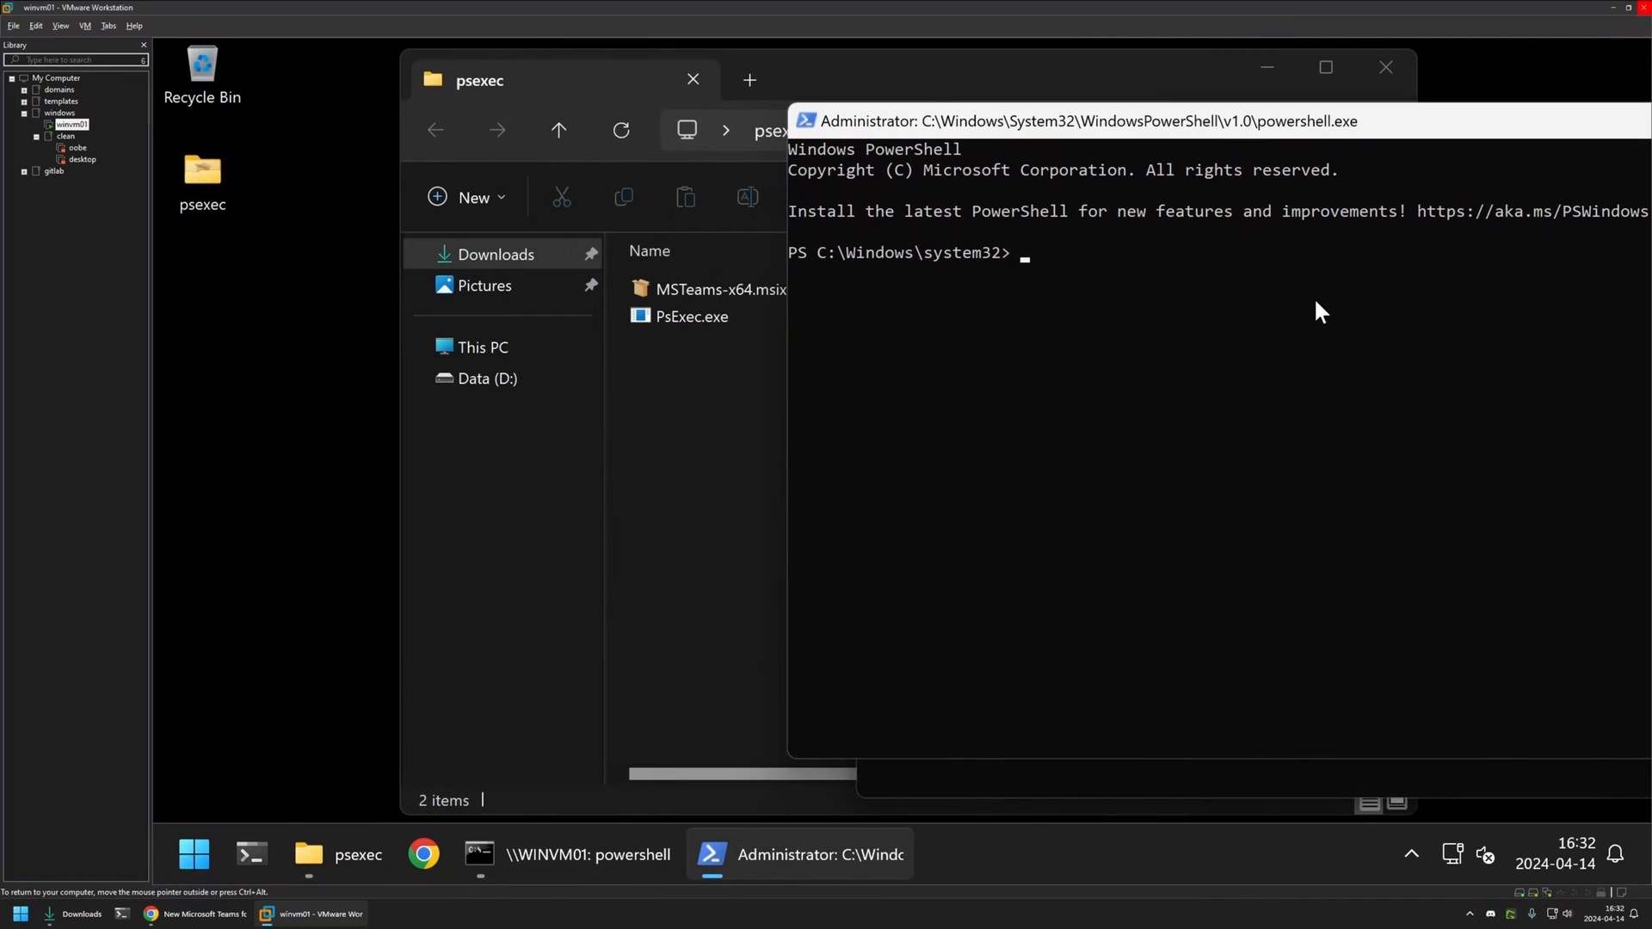
type("whoami")
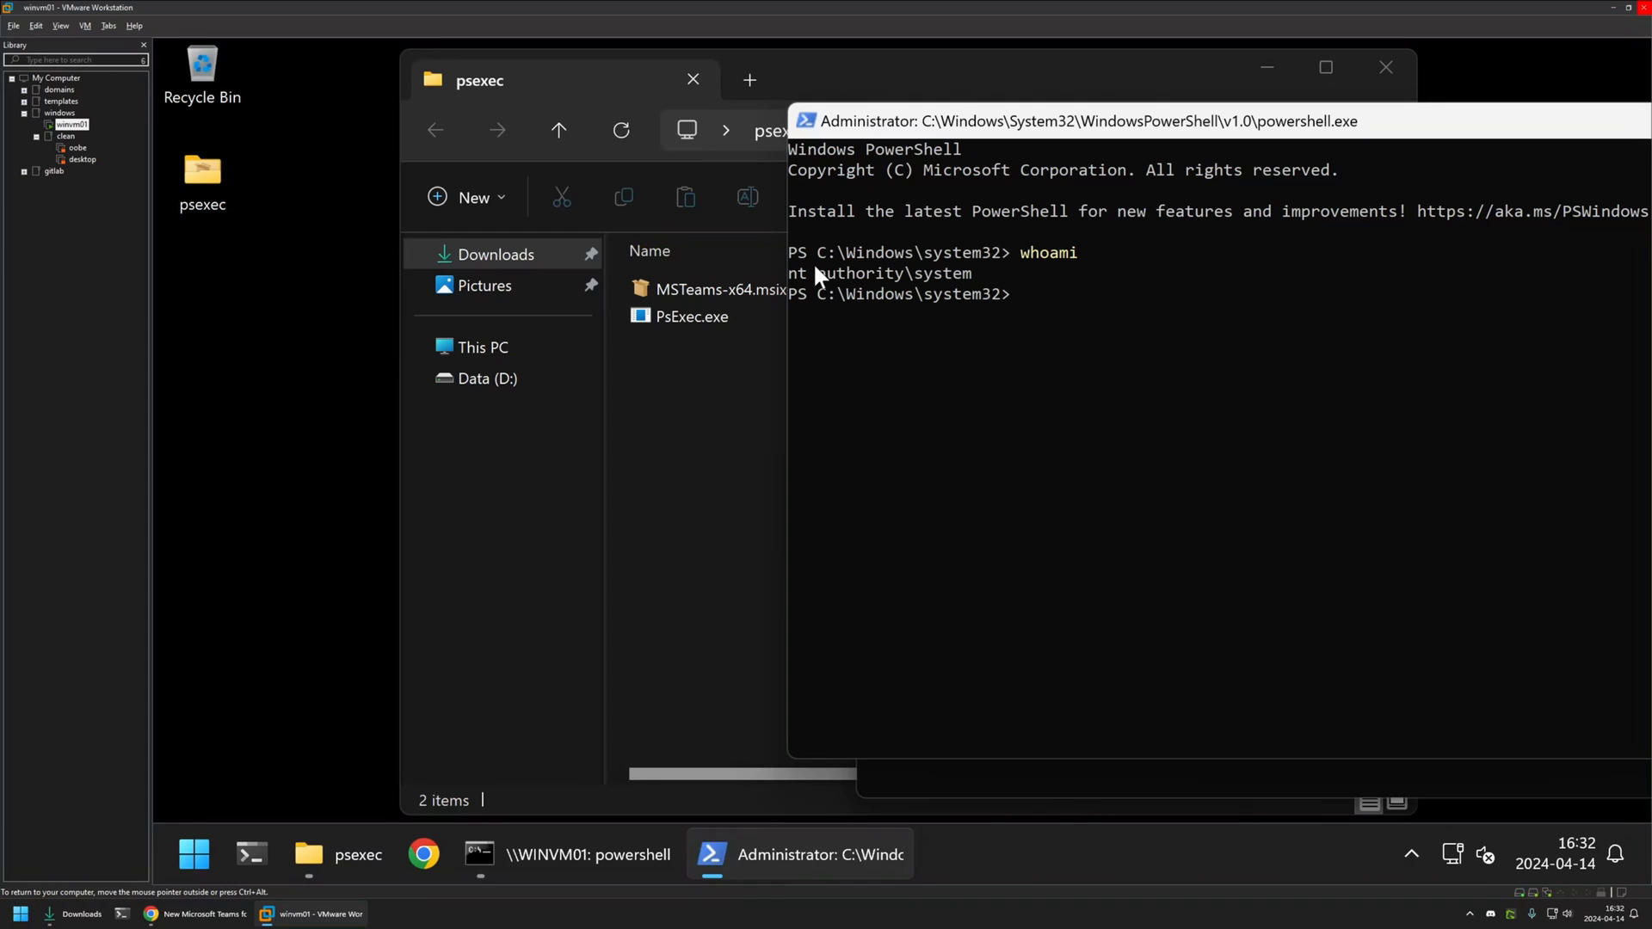
mouse_move(914, 144)
type("c")
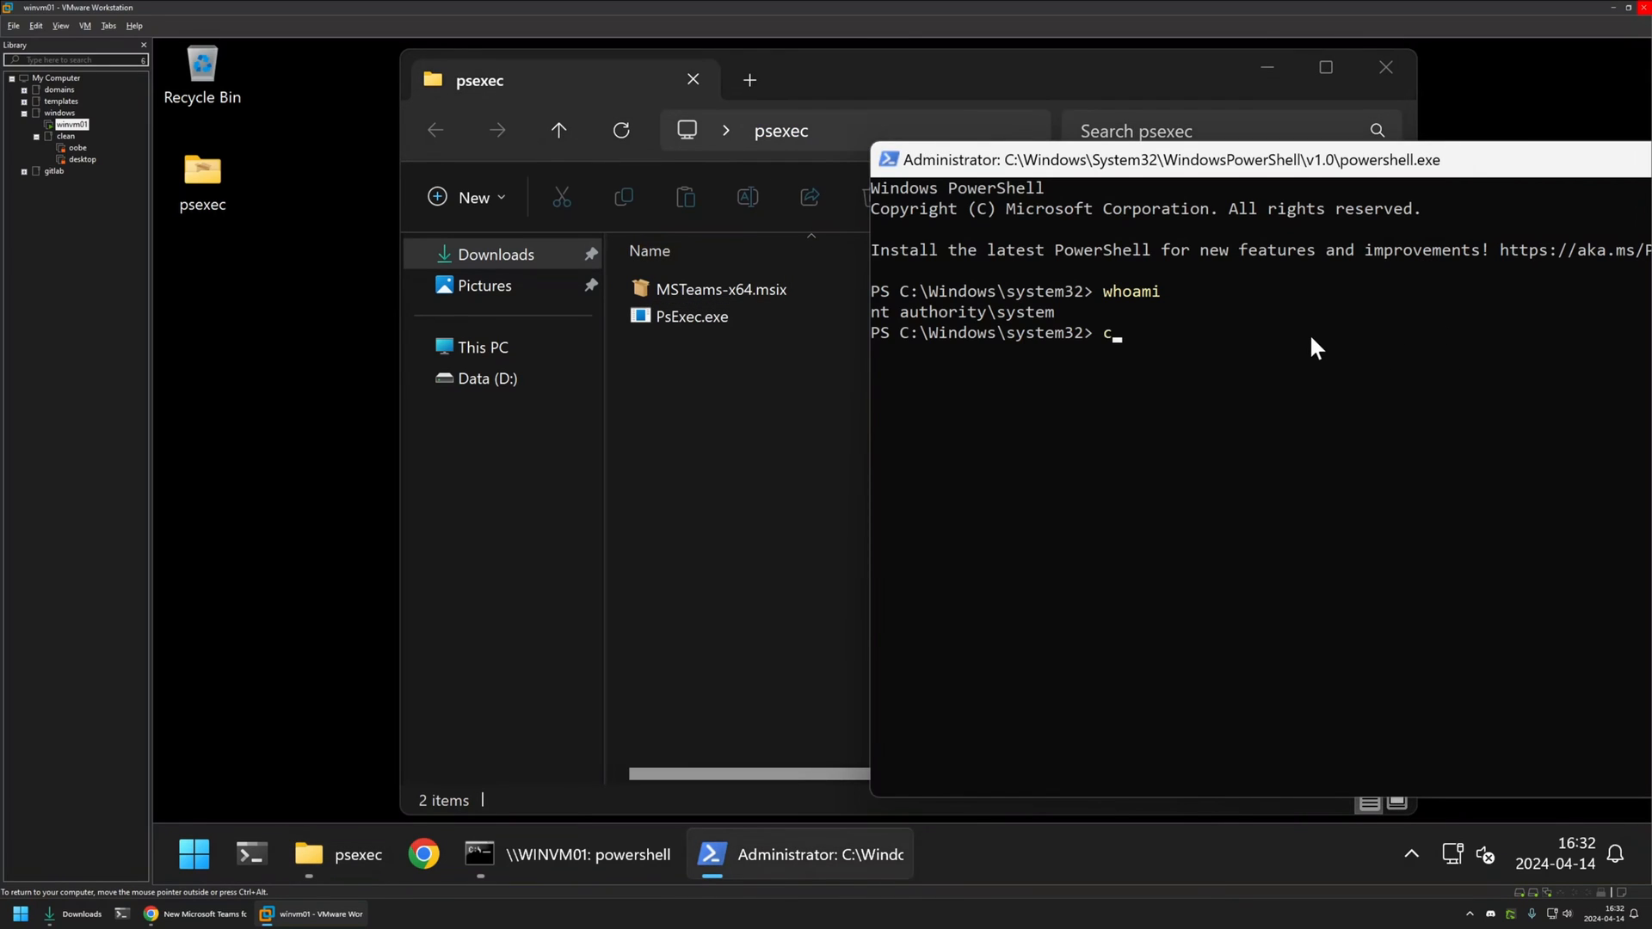
type("d D:\\Desktop\\psexec")
type("dir")
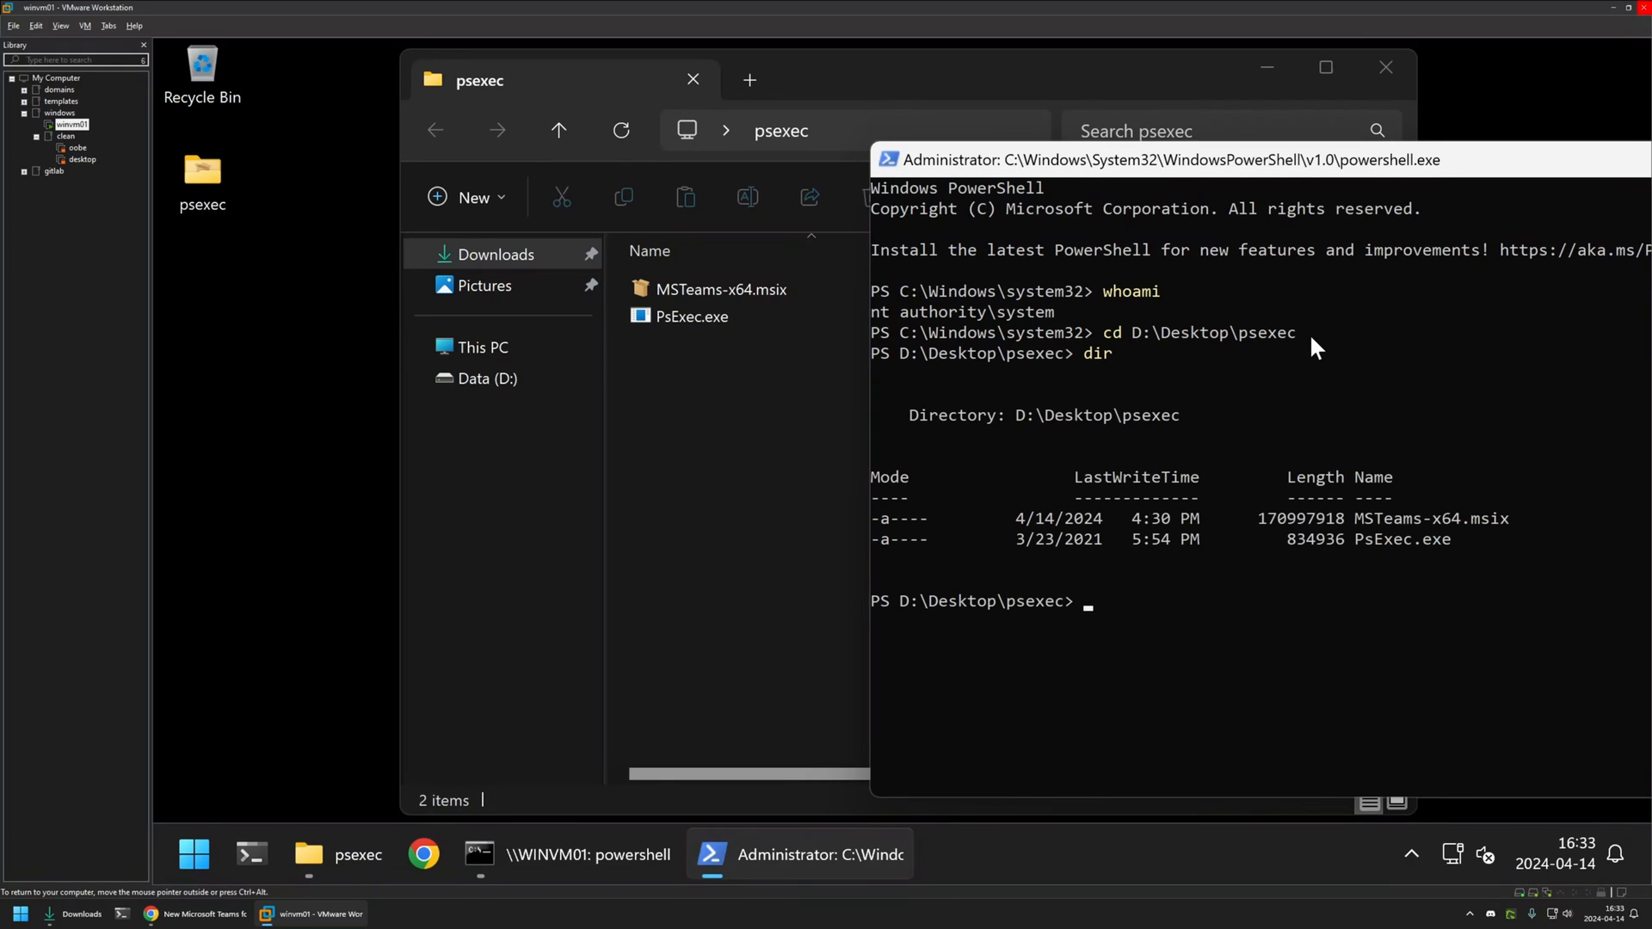
mouse_move(1399, 558)
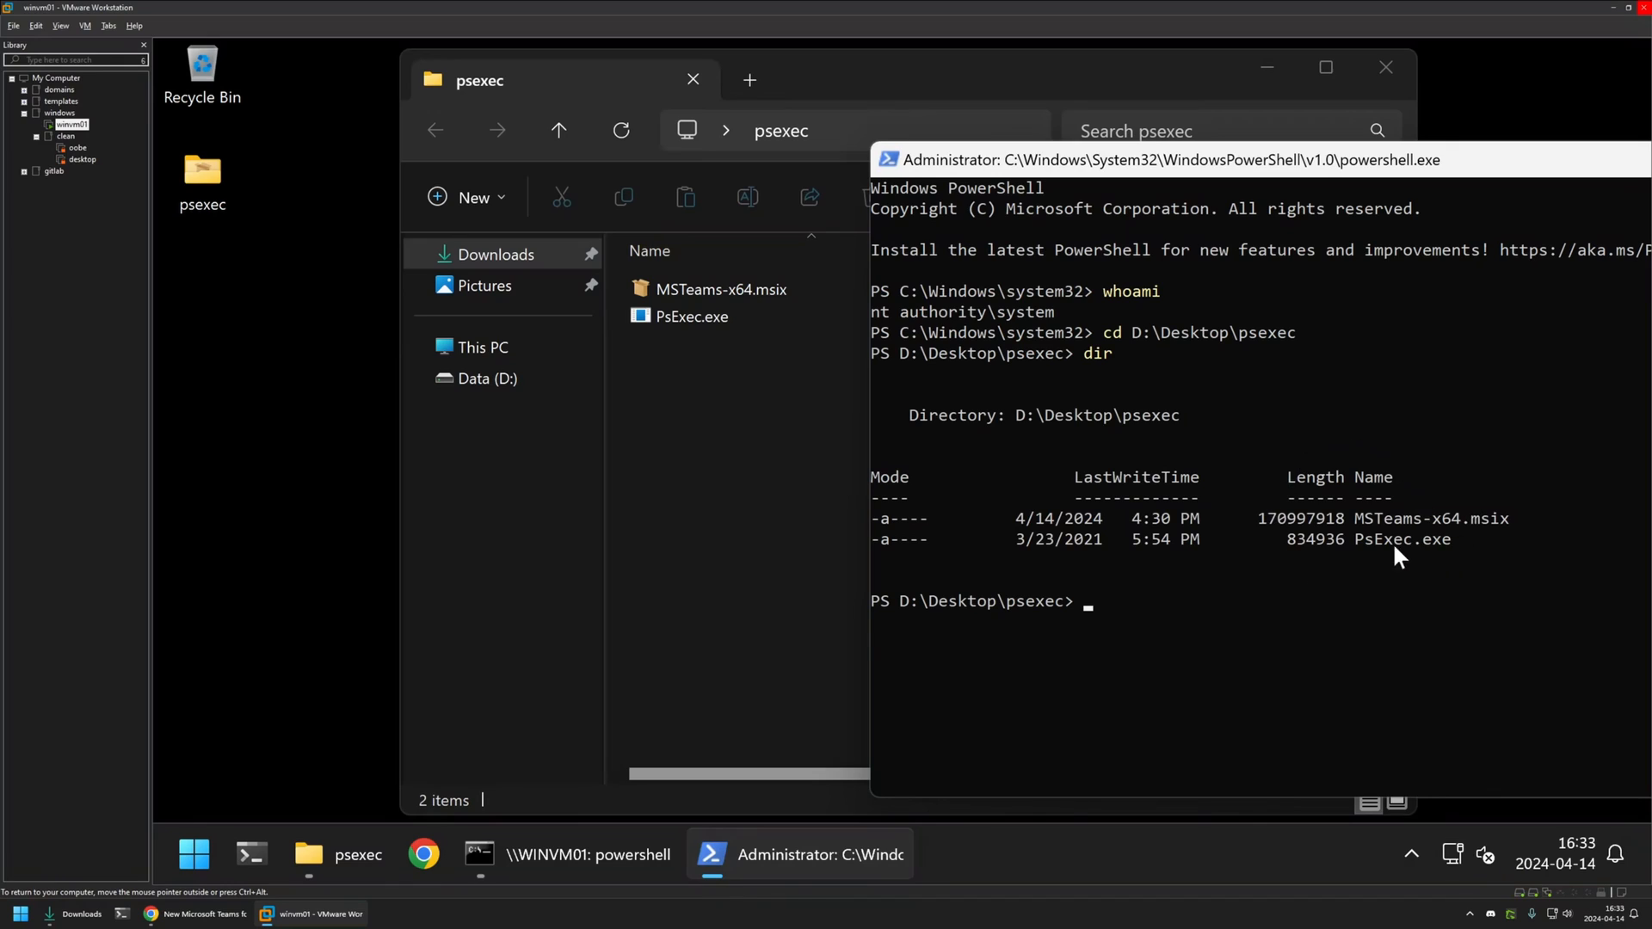
mouse_move(1384, 568)
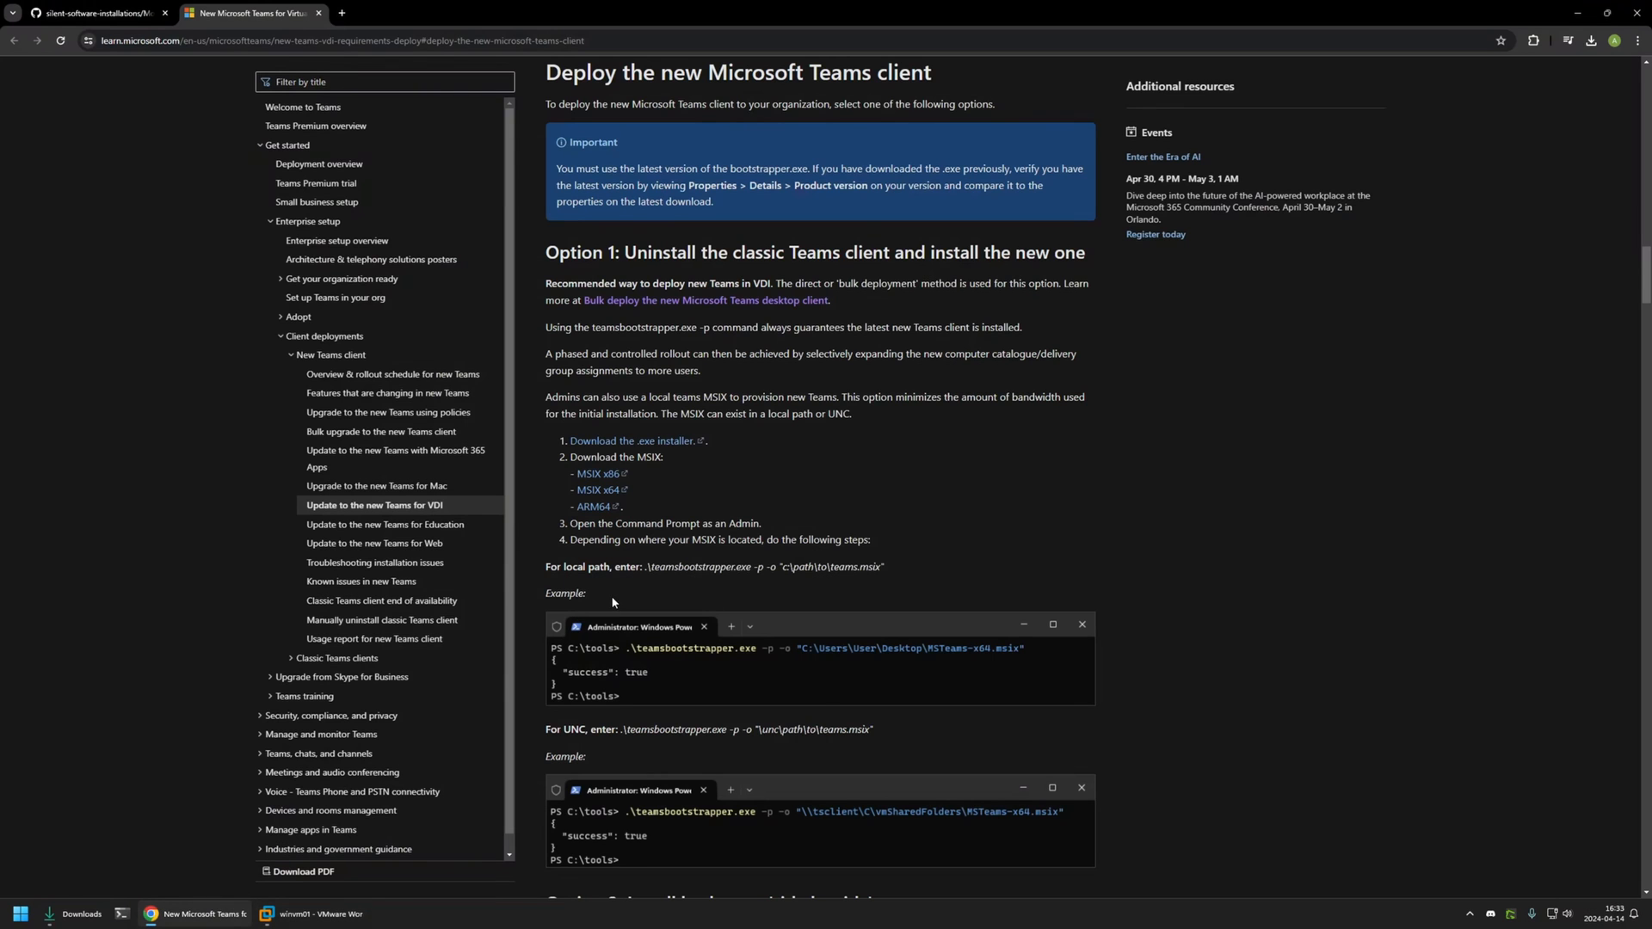
- Copy the Add-AppProvisionedPackage install command from the Teams silent-install README on GitHub
left_click(95, 12)
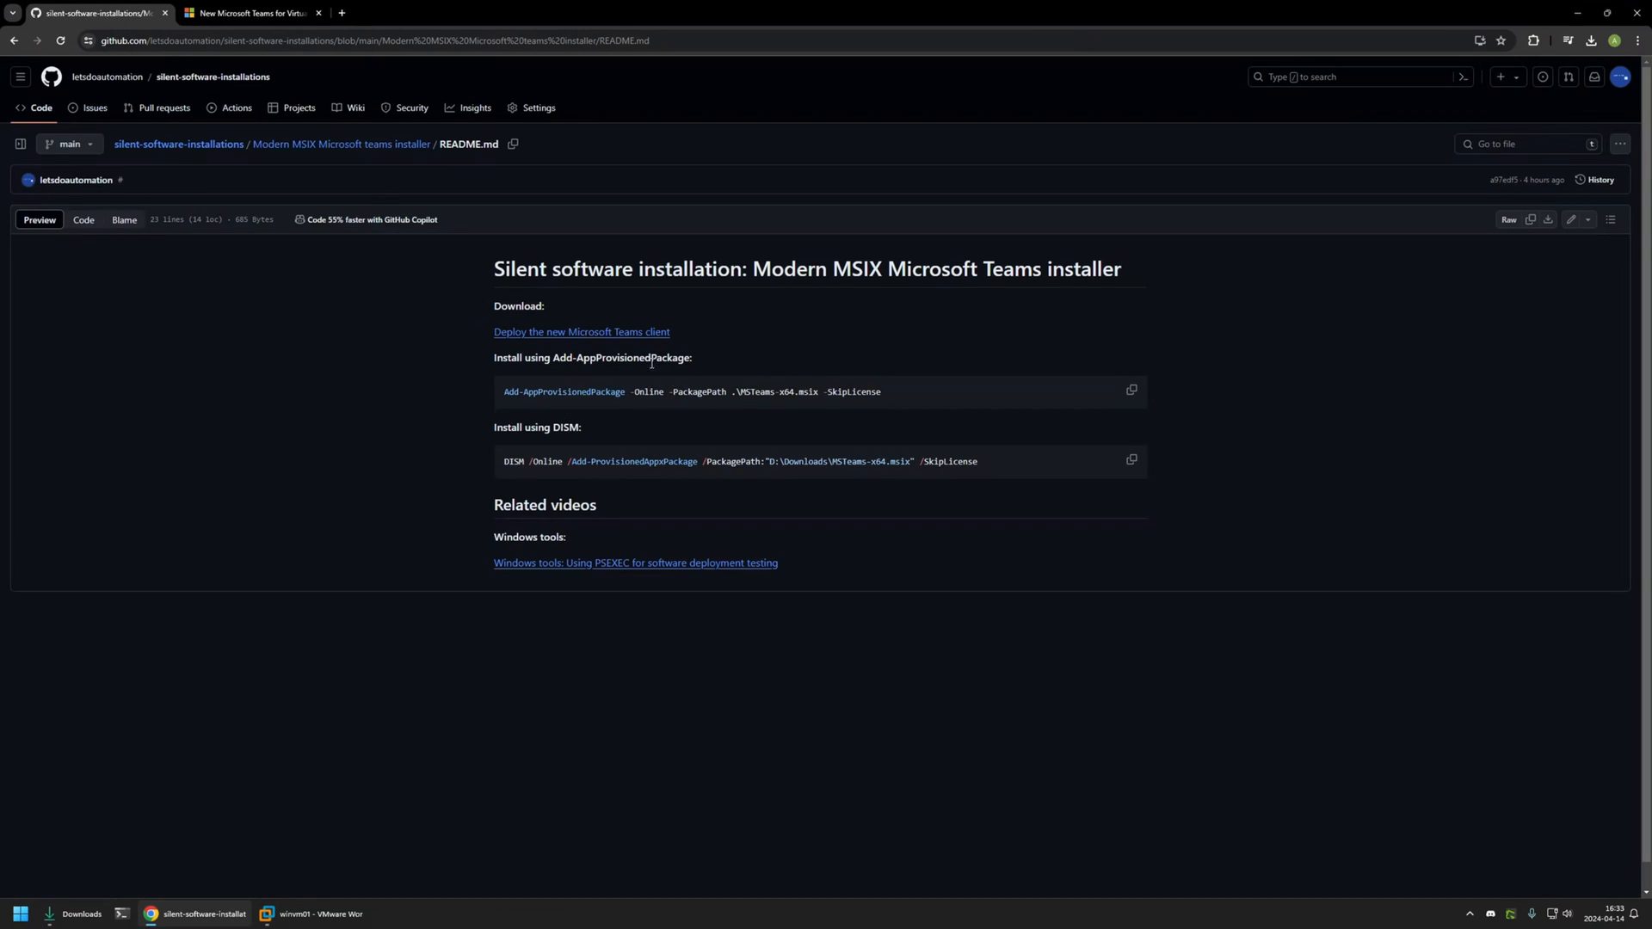
triple_click(685, 391)
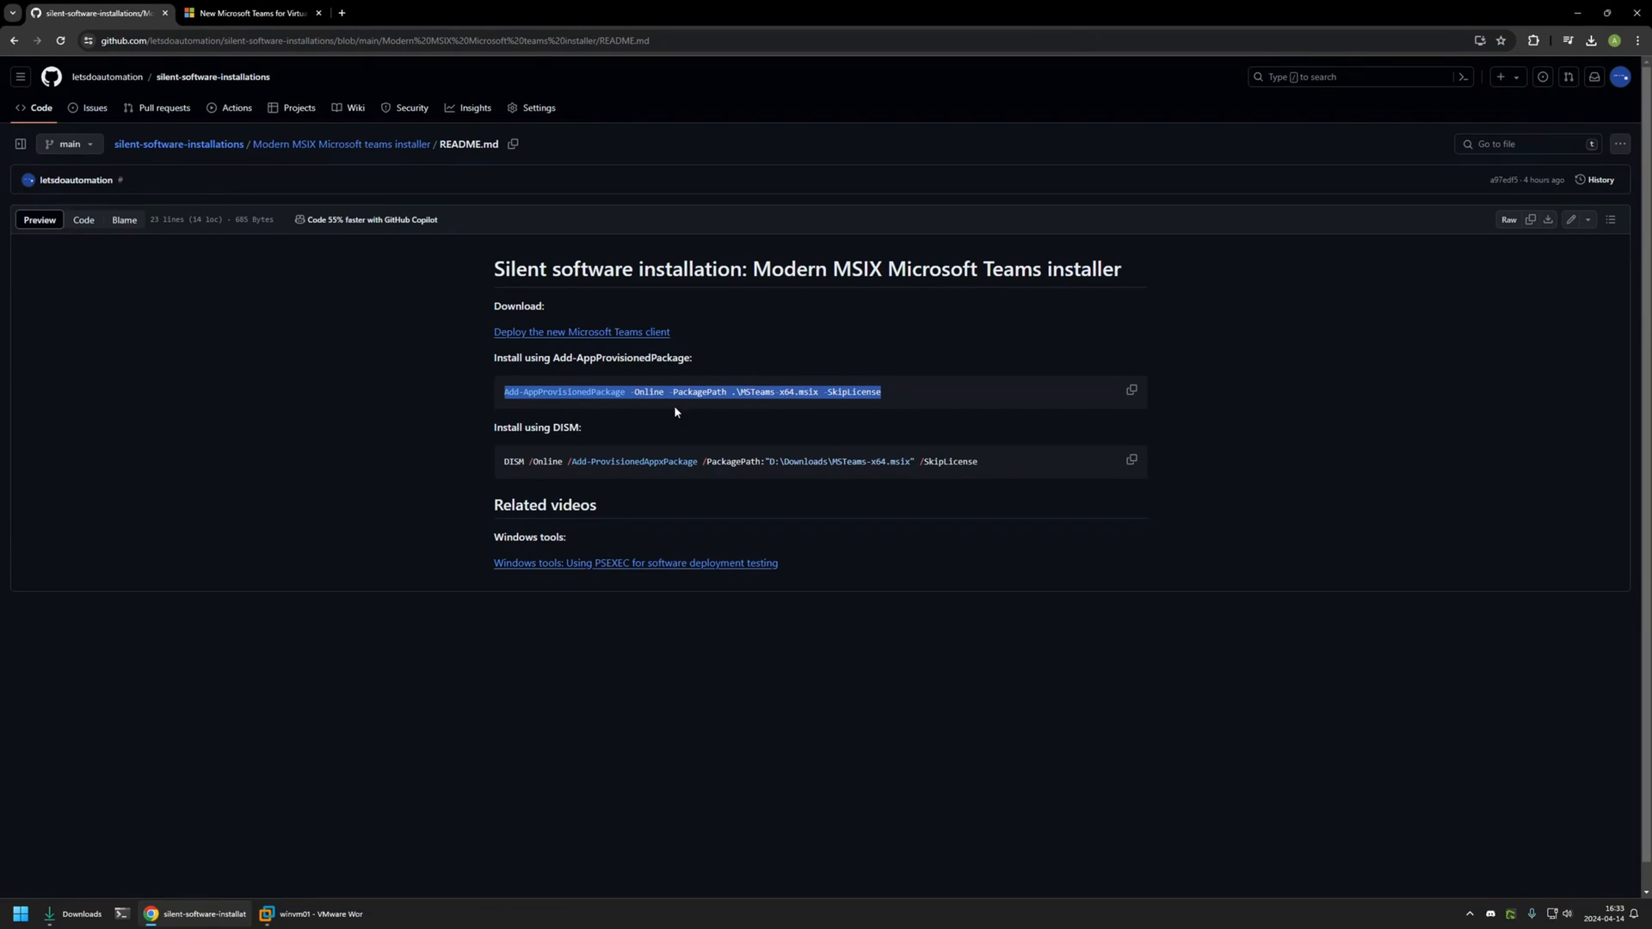
double_click(564, 392)
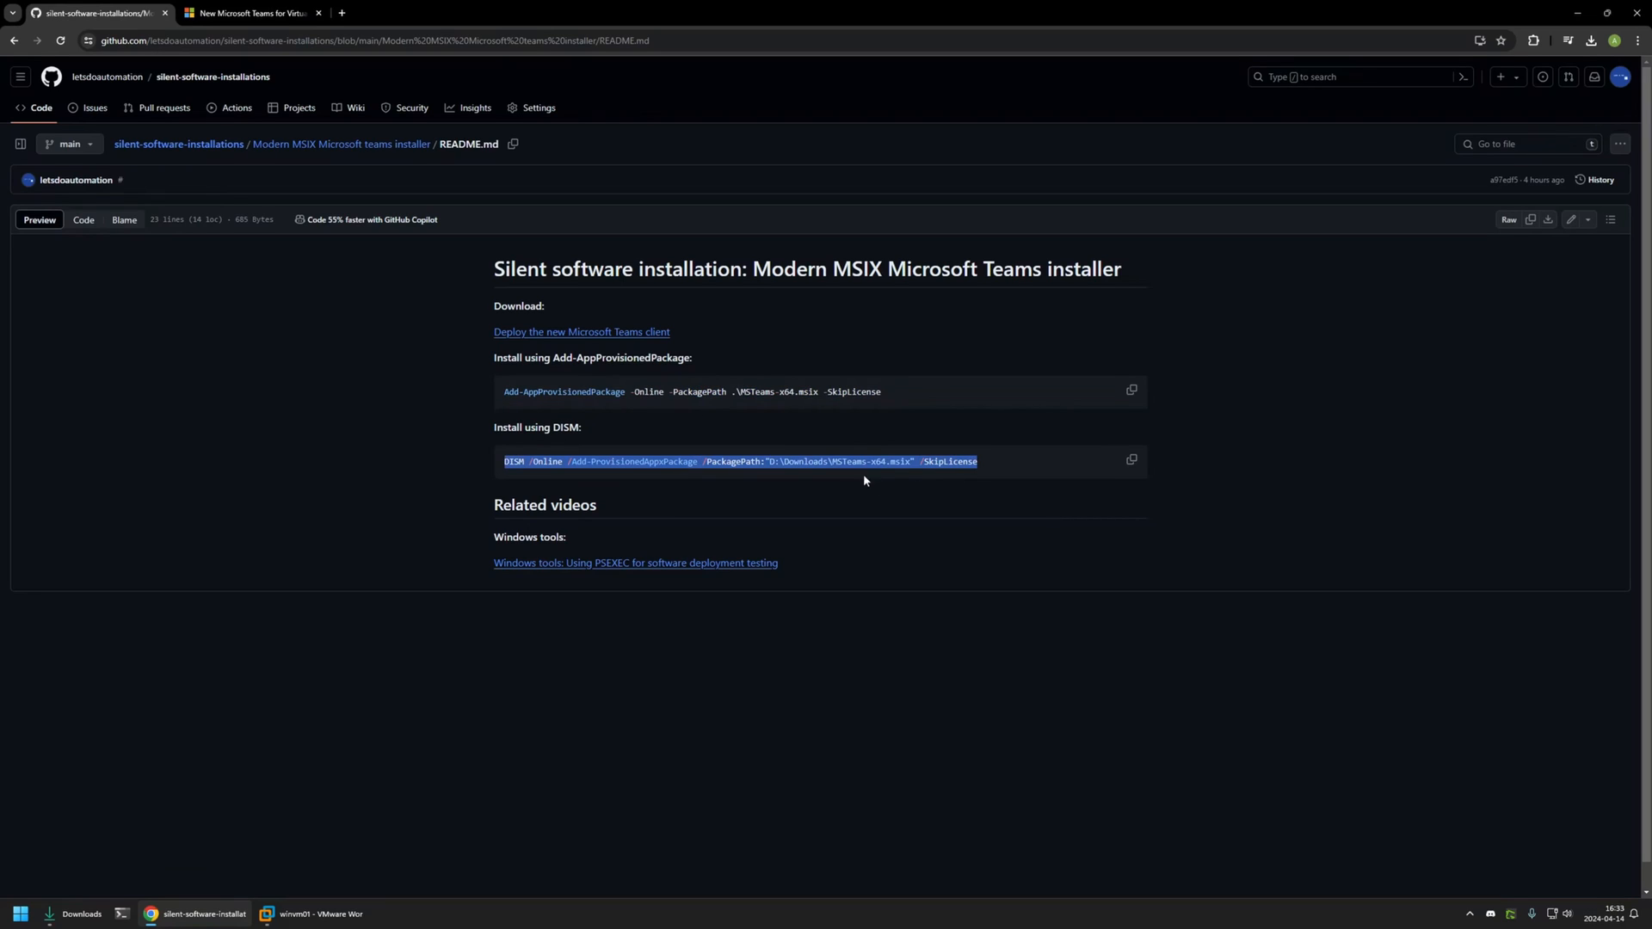
mouse_move(661, 415)
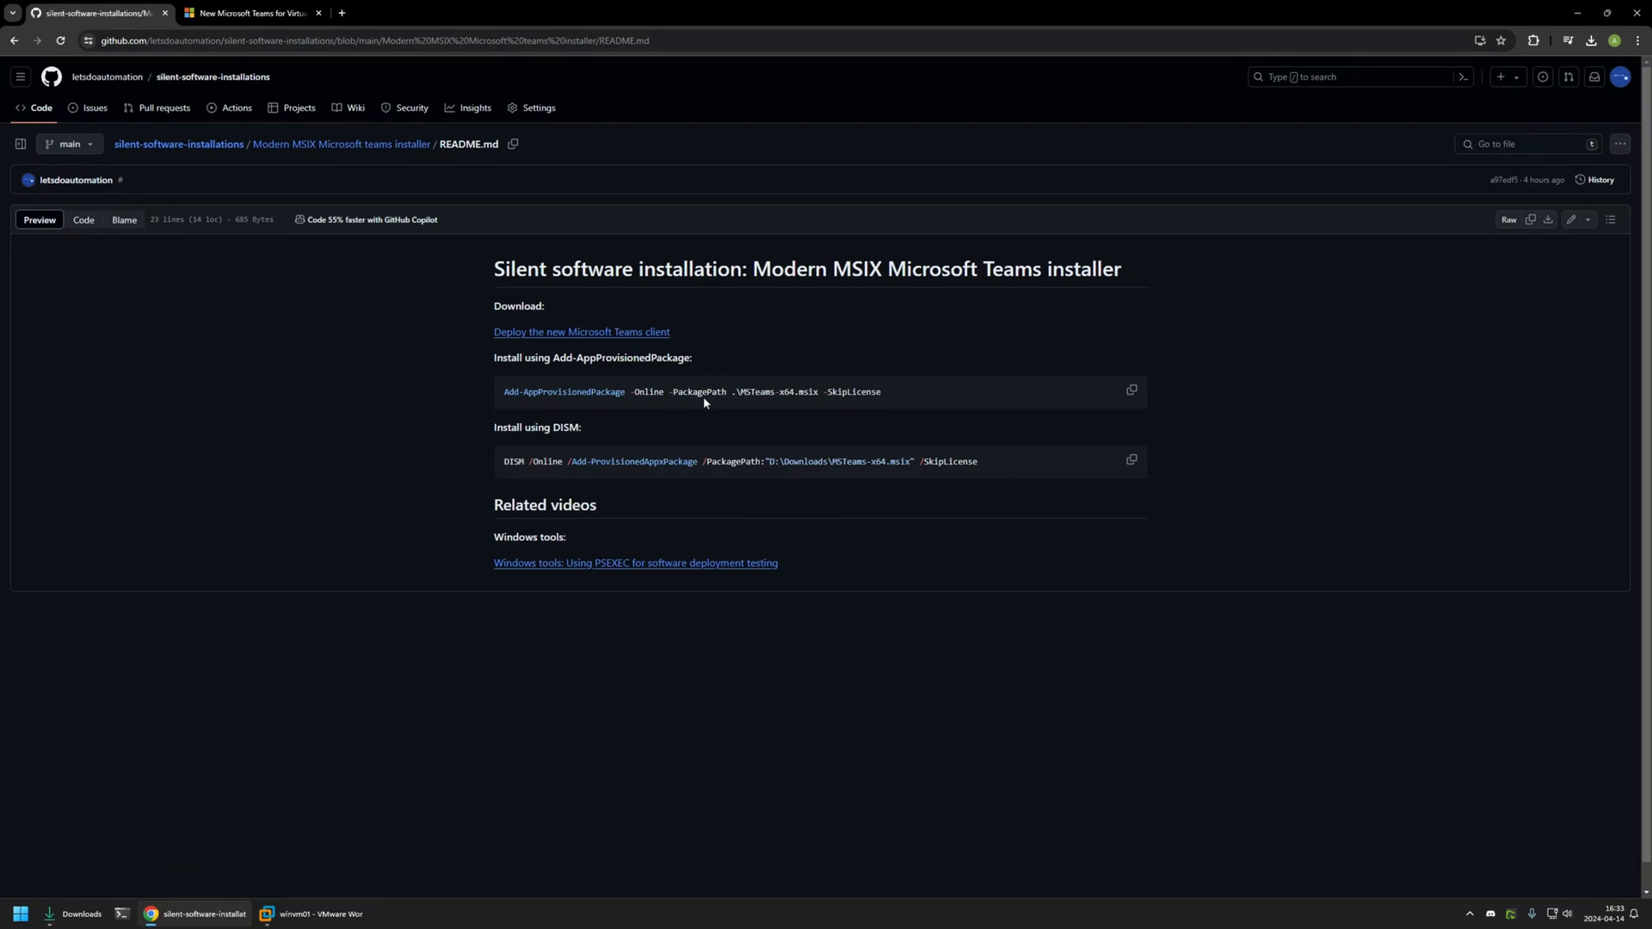
left_click_drag(672, 391, 823, 390)
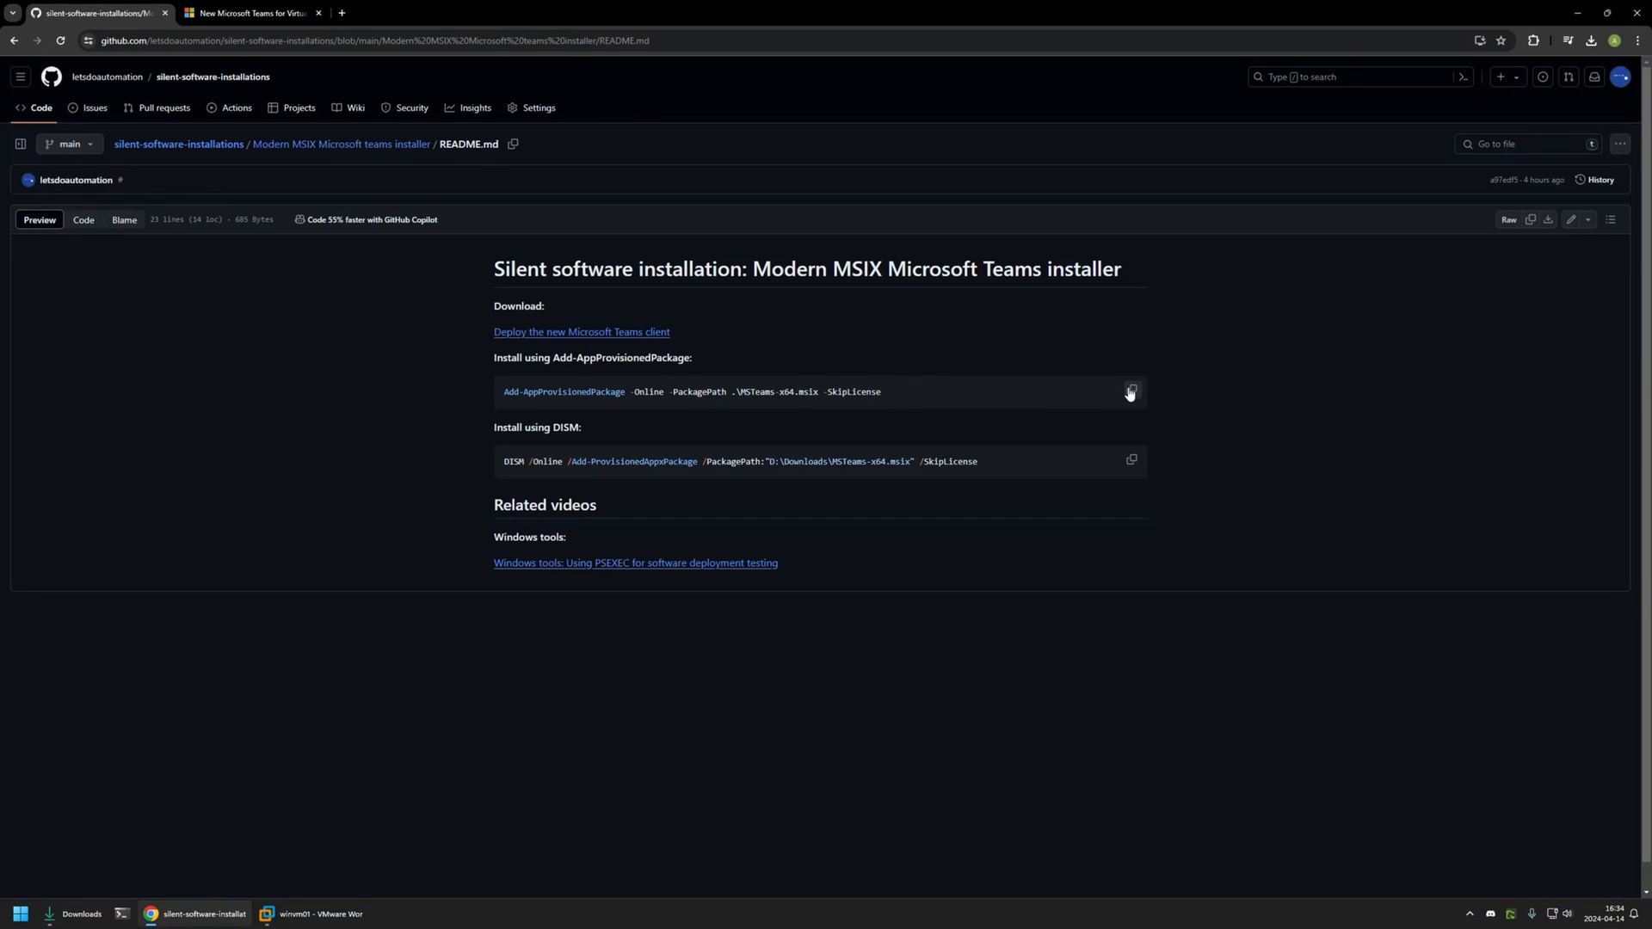
- Run Add-AppProvisionedPackage -Online -PackagePath .\MSTeams-x64.msix, then find Microsoft Teams in All apps
left_click(314, 919)
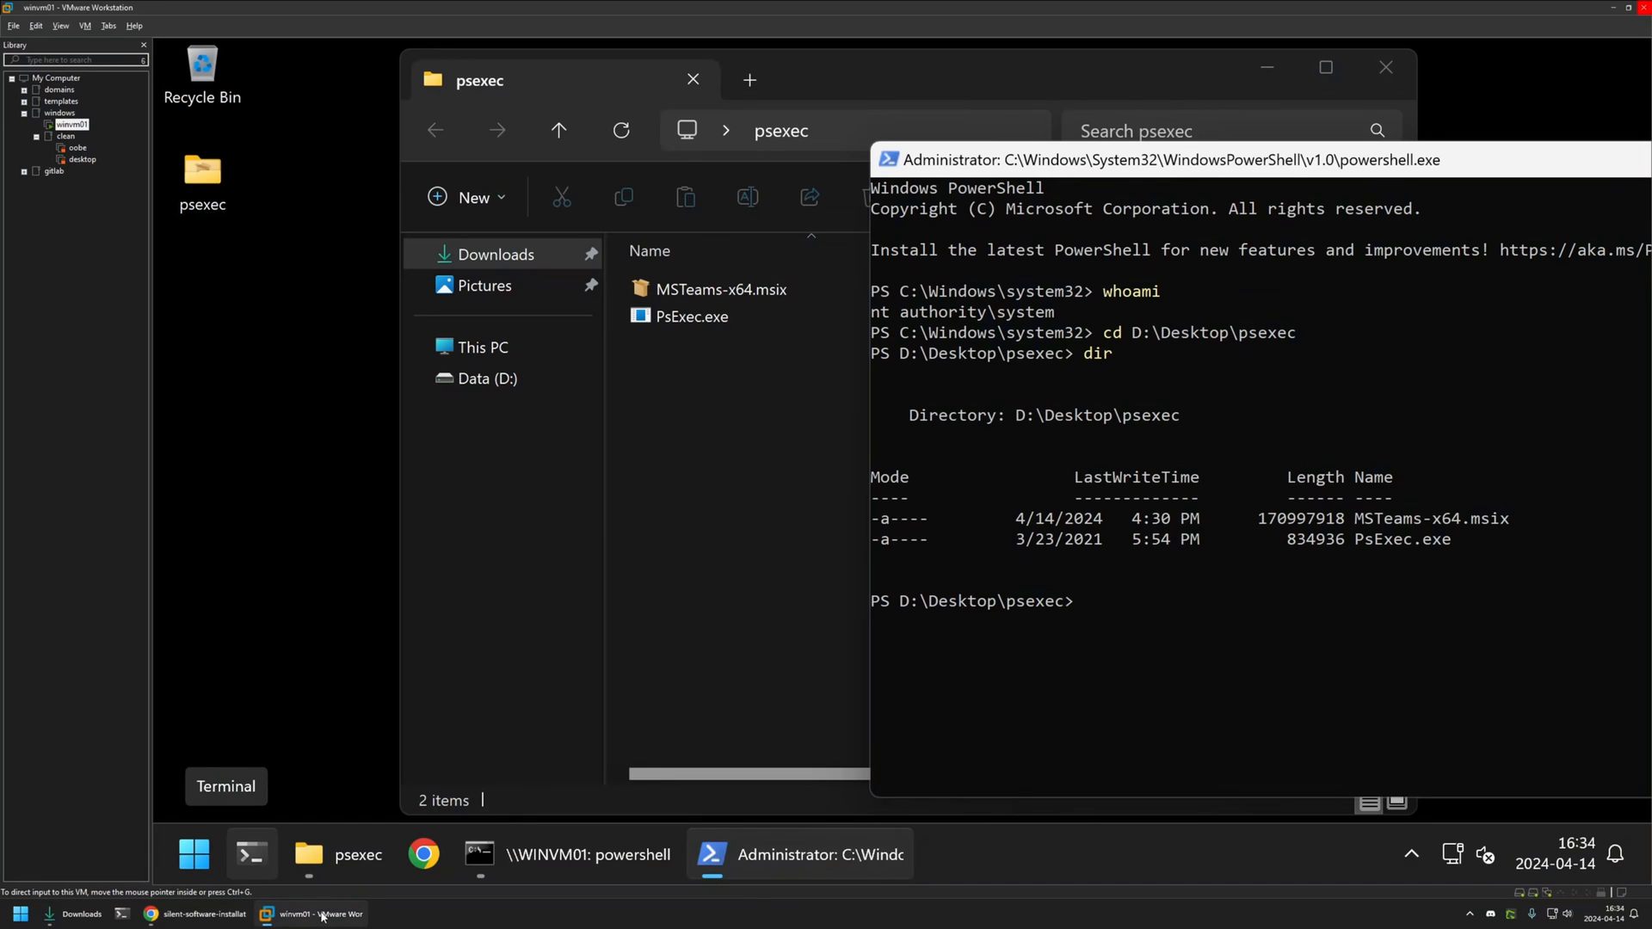
type("Add-AppProvisionedPackage -Online -PackagePath .\\MSTeams-x64.msix")
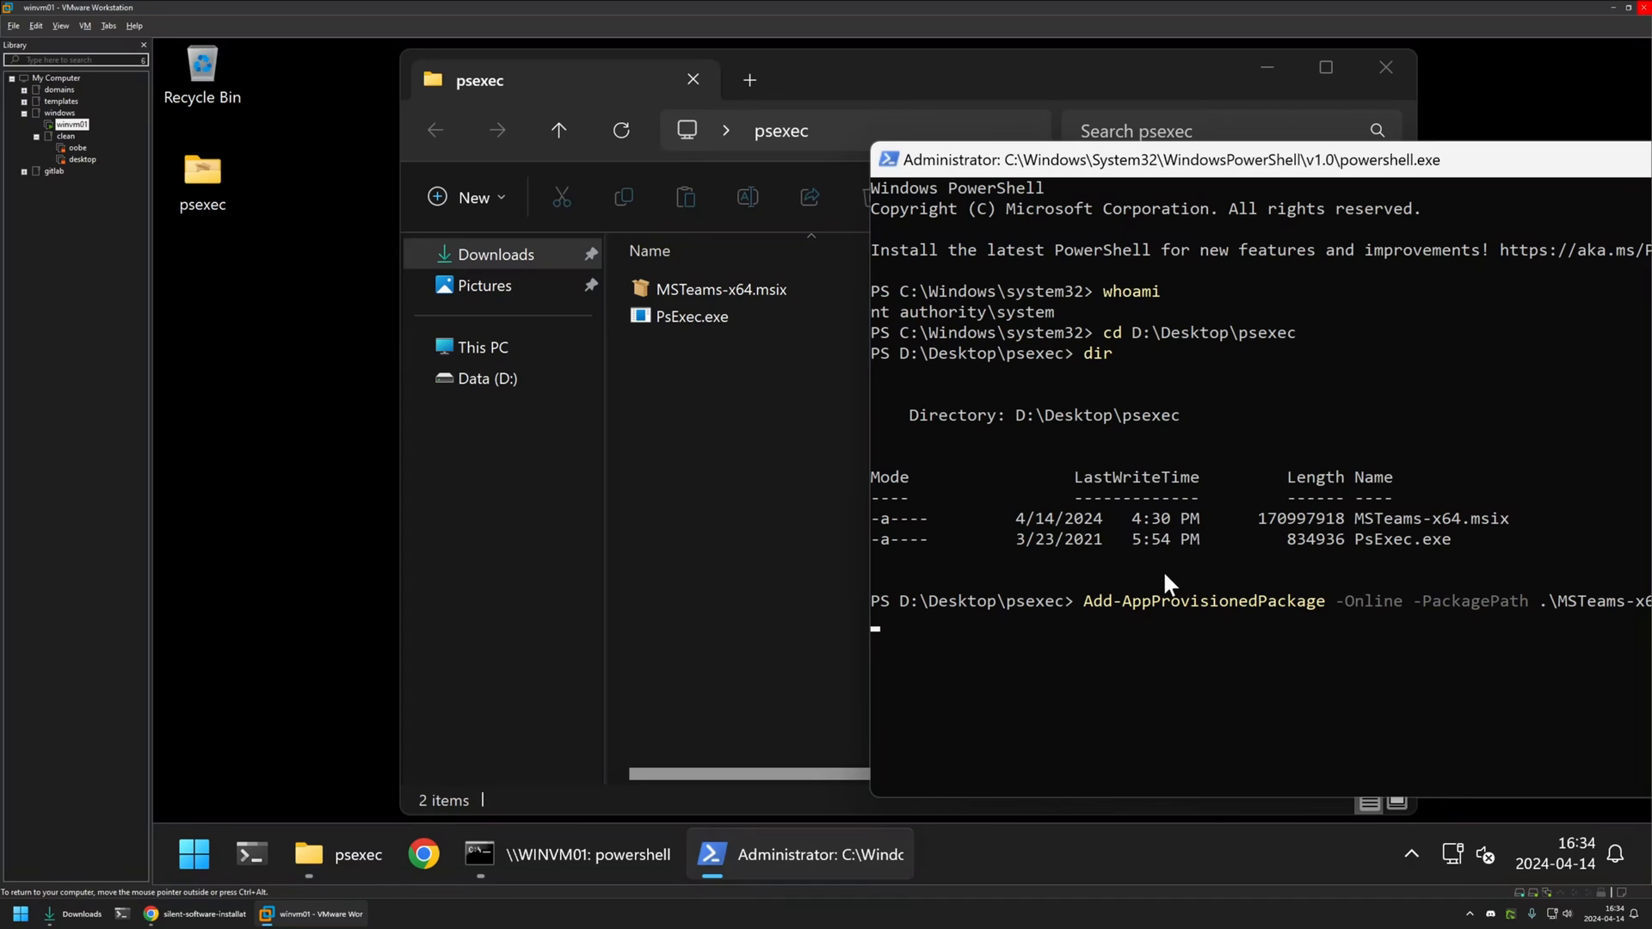
key("enter")
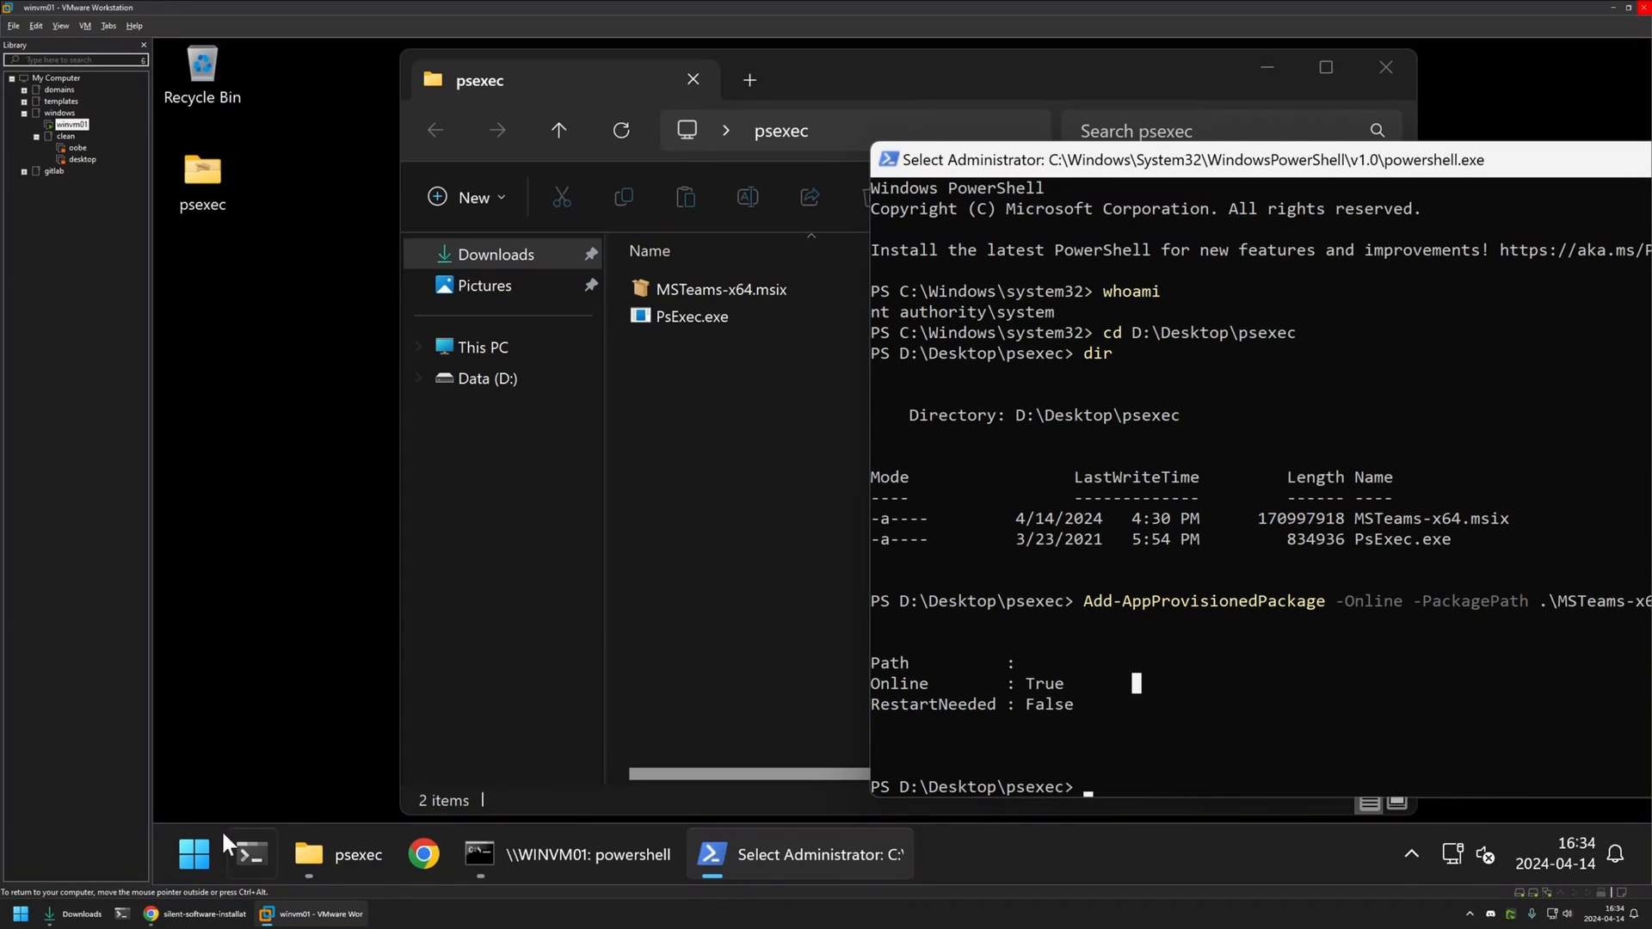
left_click(192, 854)
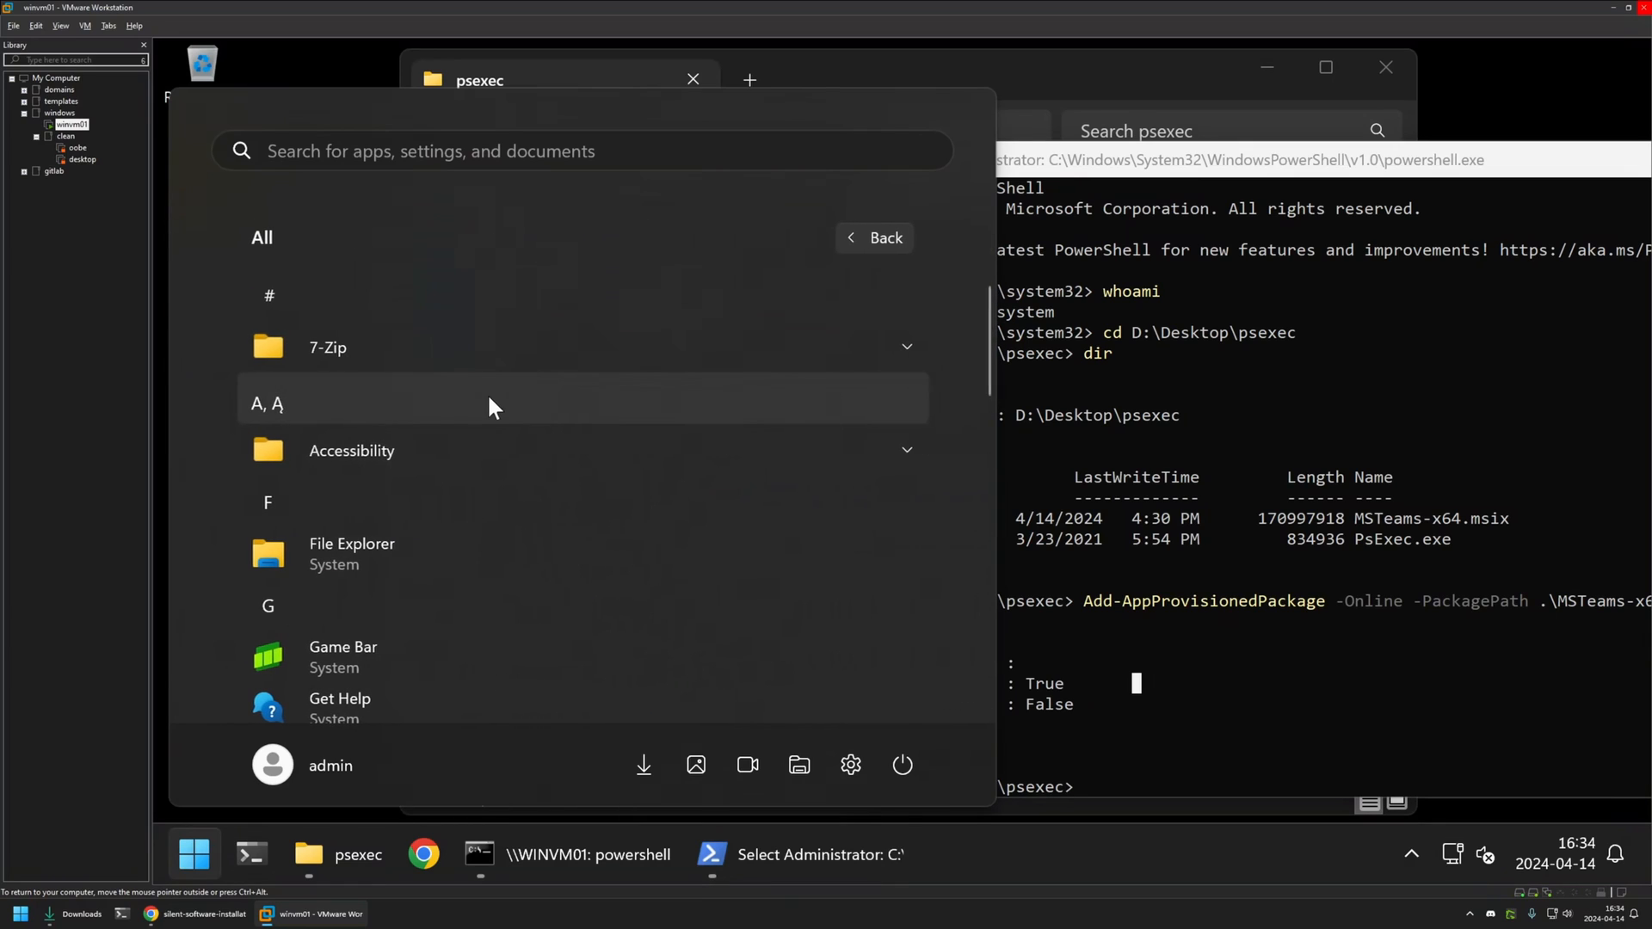
scroll("down", 3)
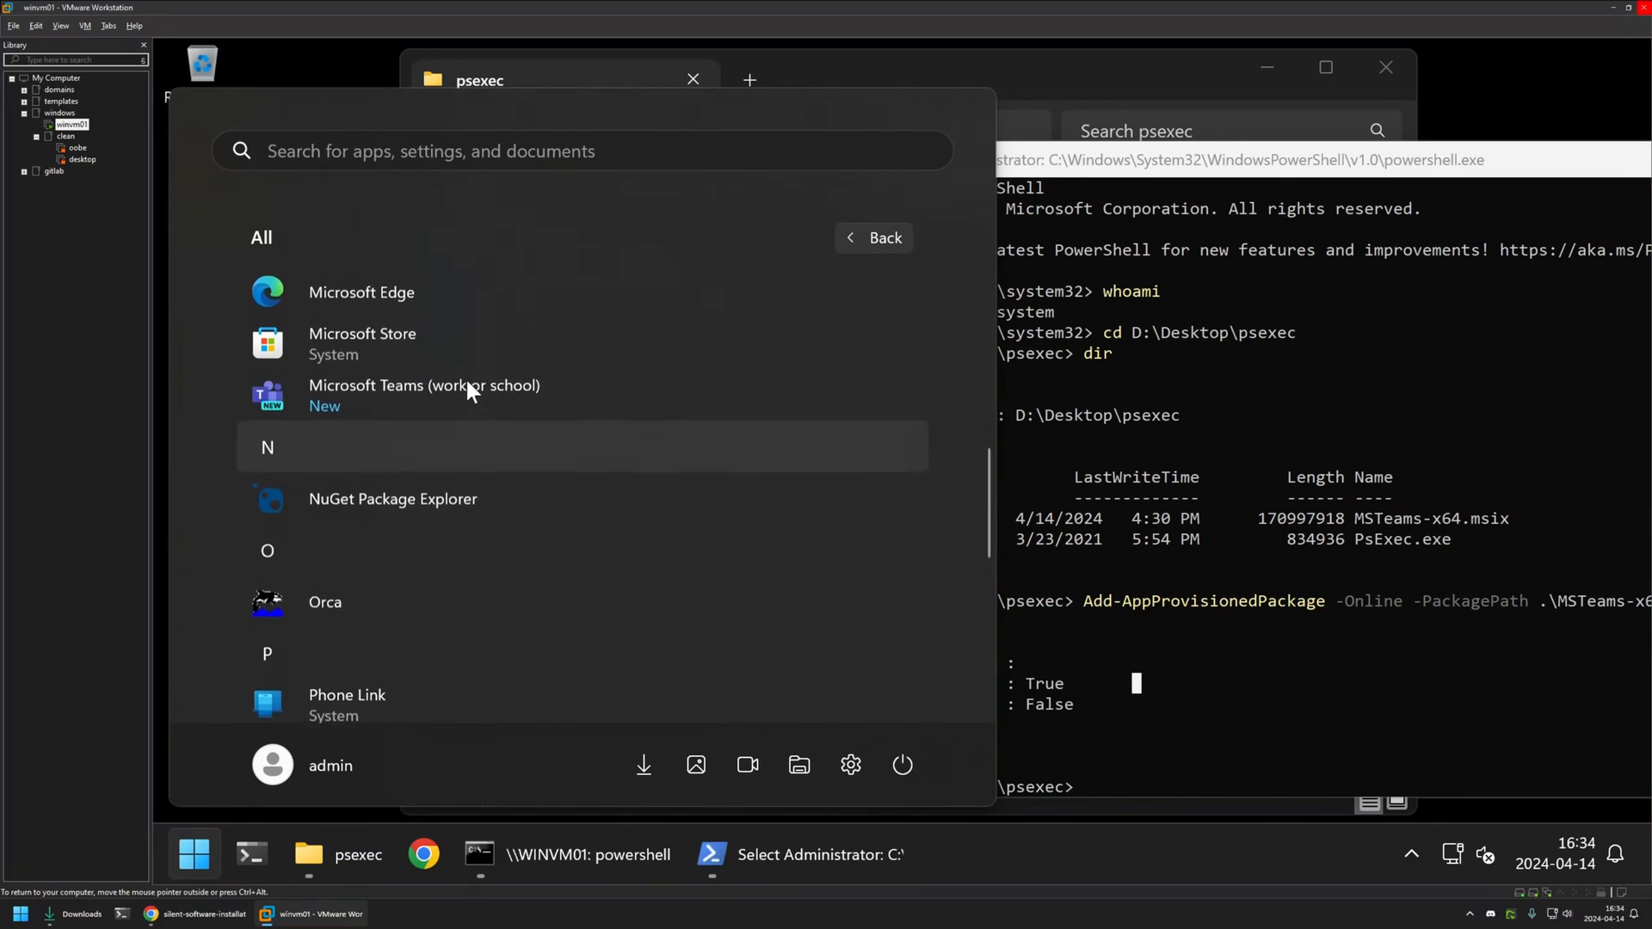